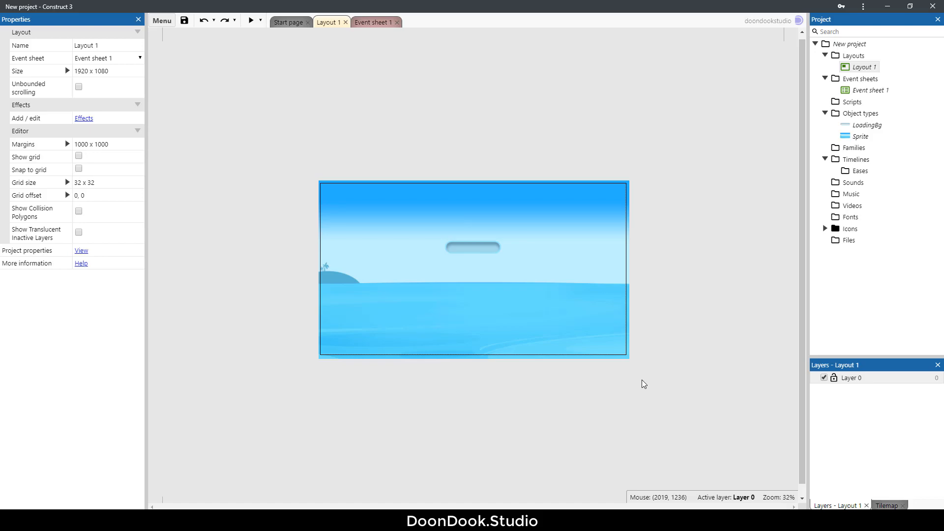
Review the LoadingBg properties, then read the manual's 9-patch margins explanation.
{"action": "left_click", "coordinate": [251, 20]}
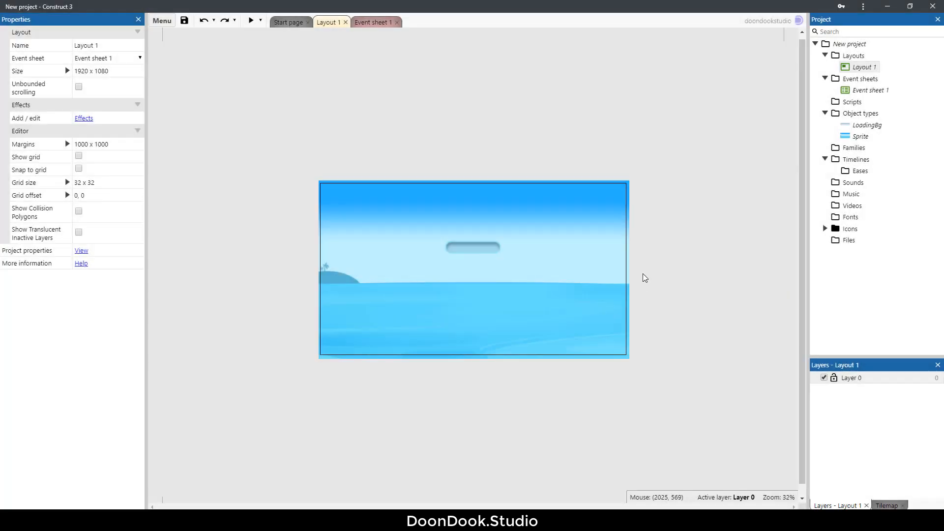
{"action": "mouse_move", "coordinate": [636, 281]}
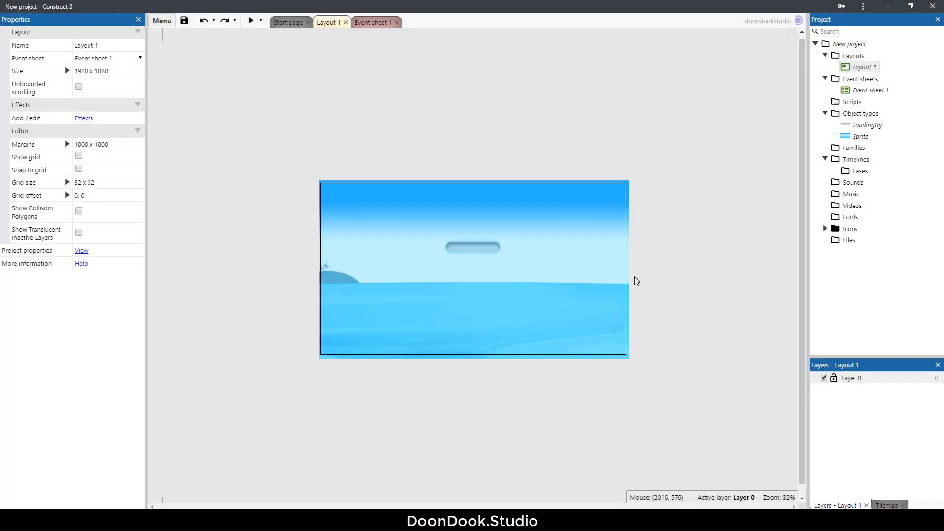
{"action": "mouse_move", "coordinate": [503, 308]}
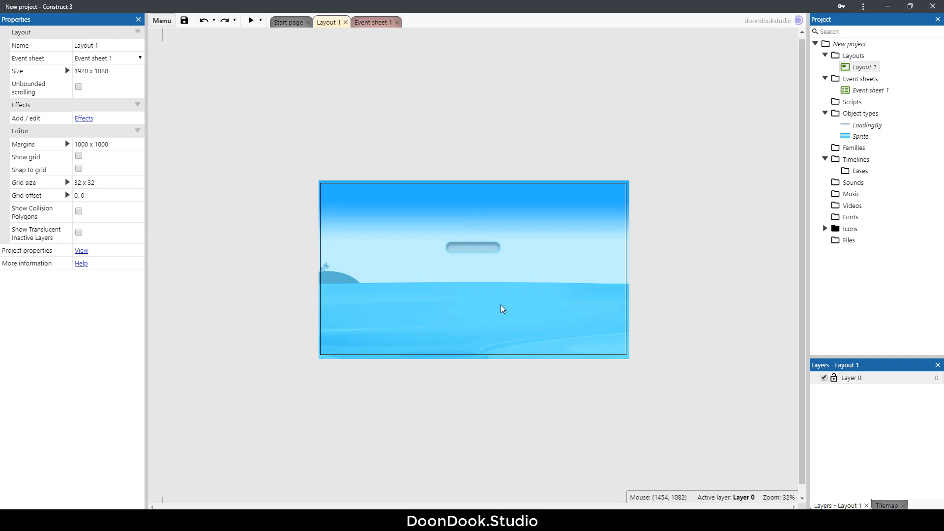
{"action": "mouse_move", "coordinate": [561, 289]}
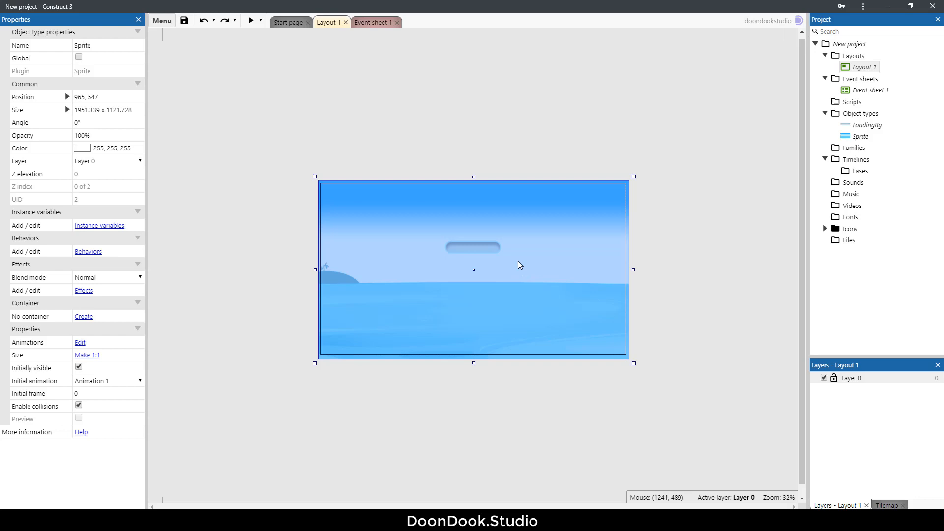
{"action": "left_click", "coordinate": [473, 246]}
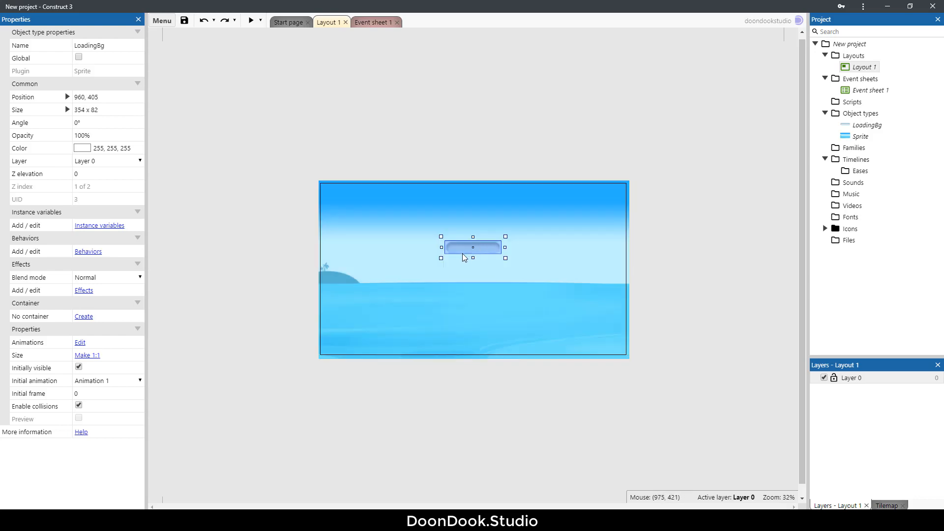
{"action": "left_click", "coordinate": [538, 398]}
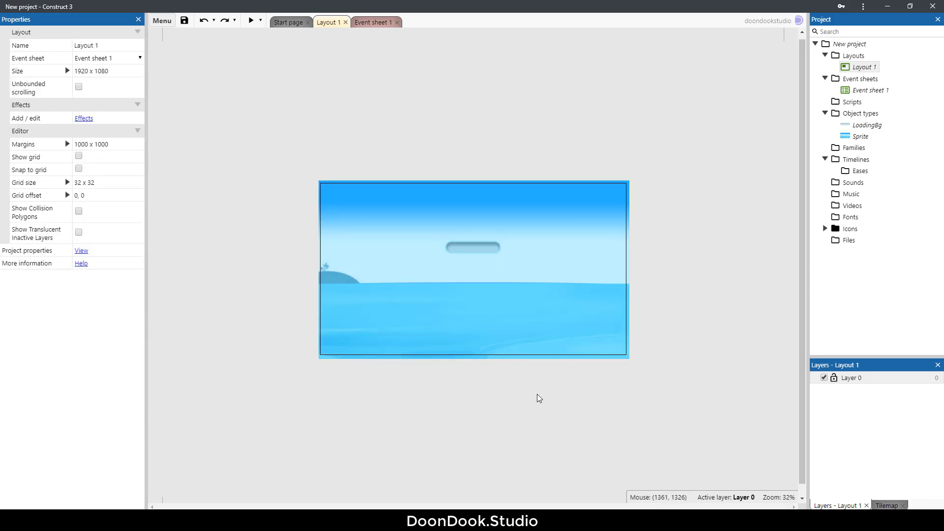
{"action": "mouse_move", "coordinate": [508, 356]}
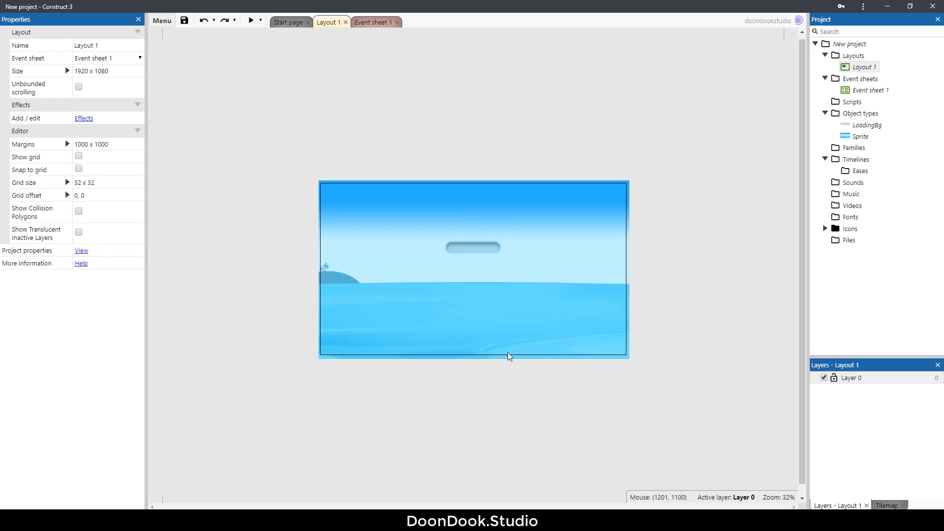
{"action": "mouse_move", "coordinate": [312, 391]}
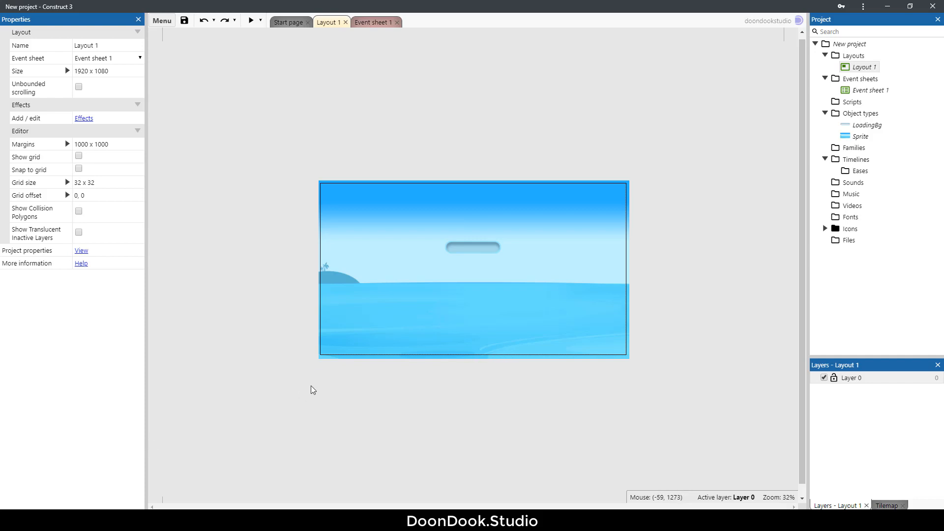
{"action": "mouse_move", "coordinate": [312, 390]}
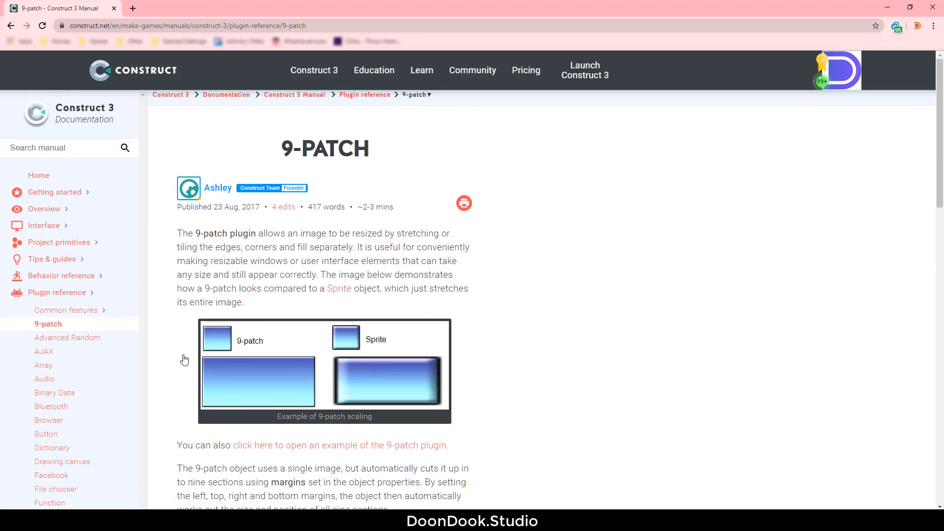
{"action": "mouse_move", "coordinate": [330, 387]}
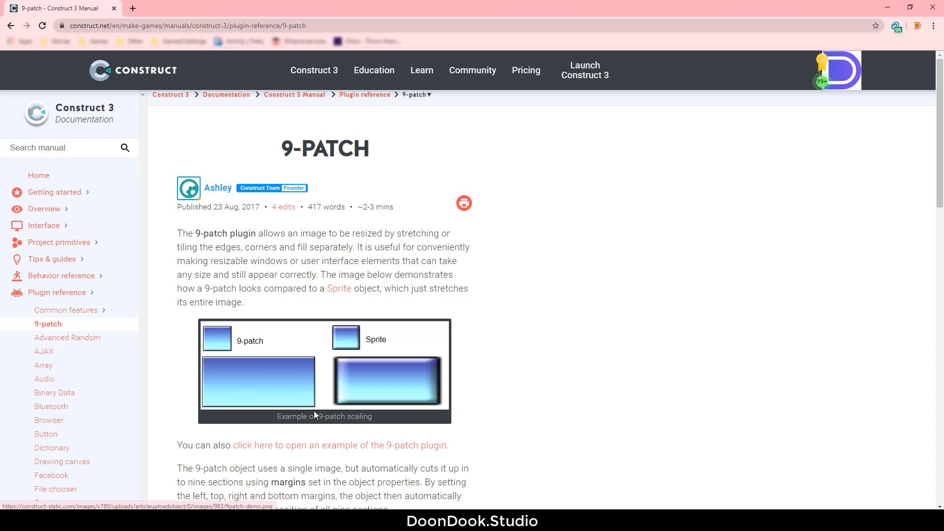
{"action": "mouse_move", "coordinate": [226, 406]}
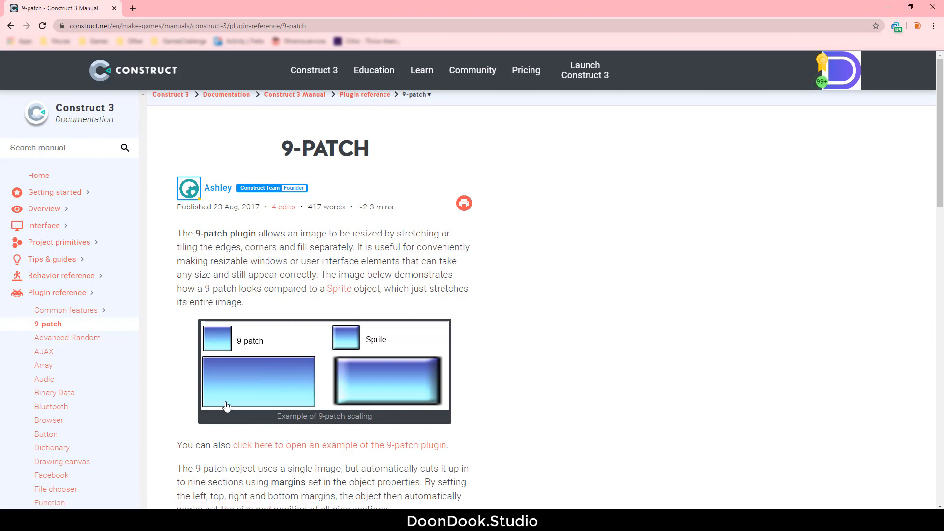
{"action": "mouse_move", "coordinate": [343, 406]}
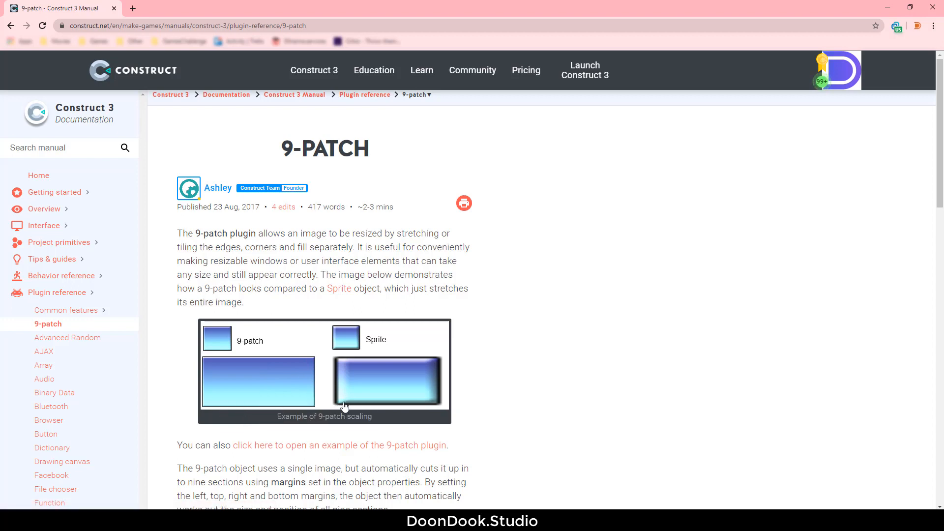
{"action": "mouse_move", "coordinate": [386, 371]}
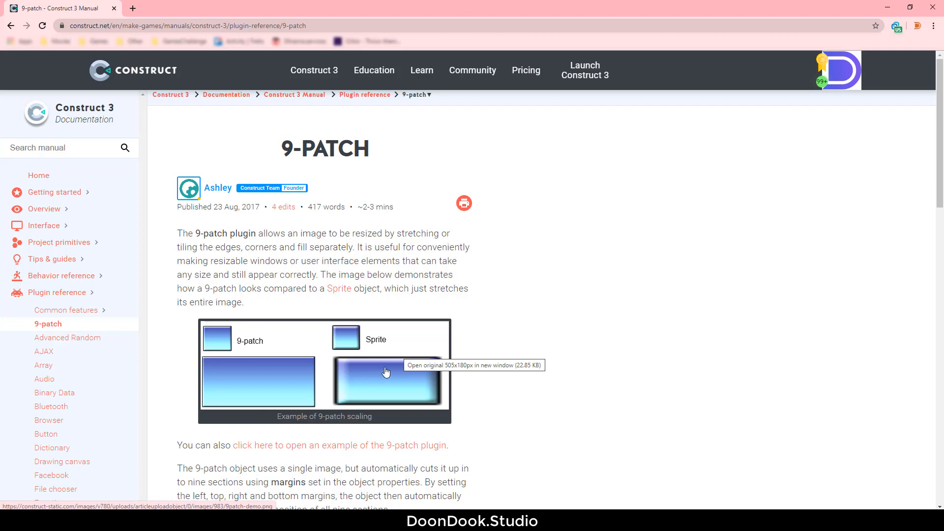
{"action": "mouse_move", "coordinate": [406, 401]}
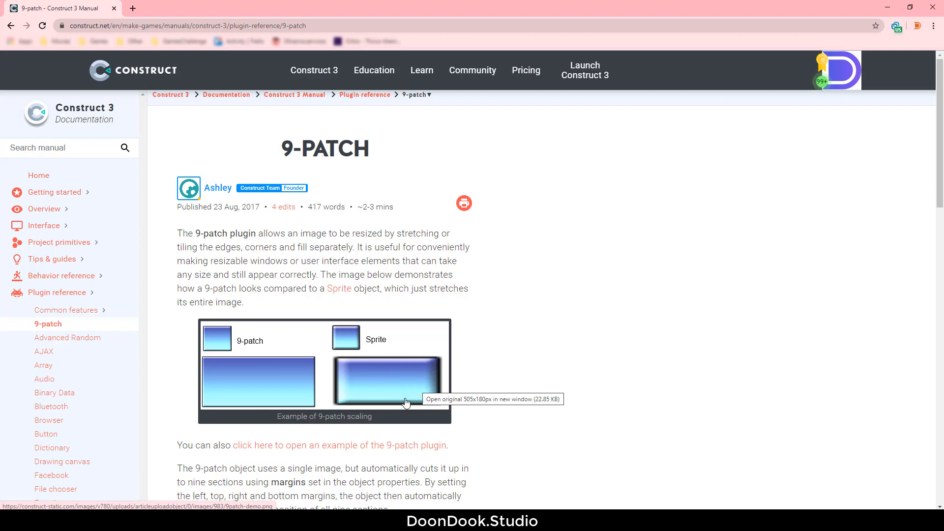
{"action": "scroll", "scroll_direction": "down", "scroll_amount": 3}
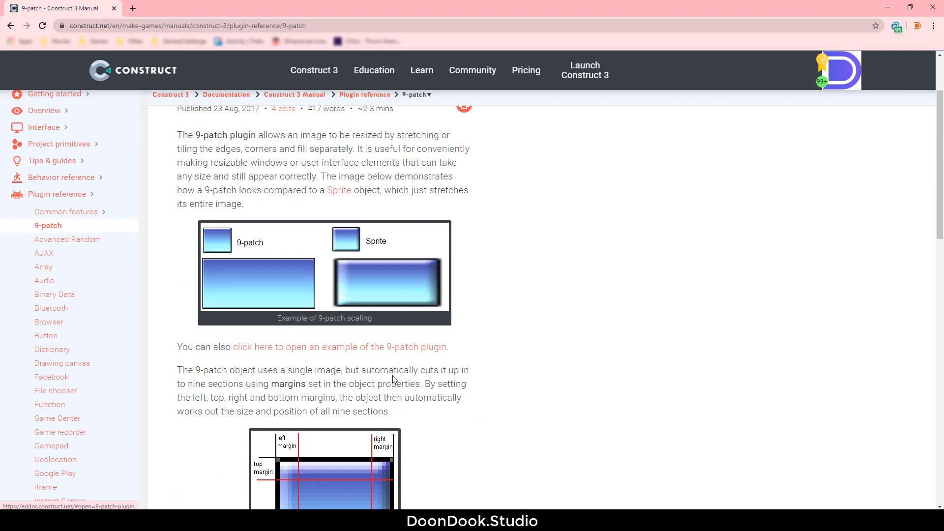
{"action": "scroll", "scroll_direction": "down", "scroll_amount": 3}
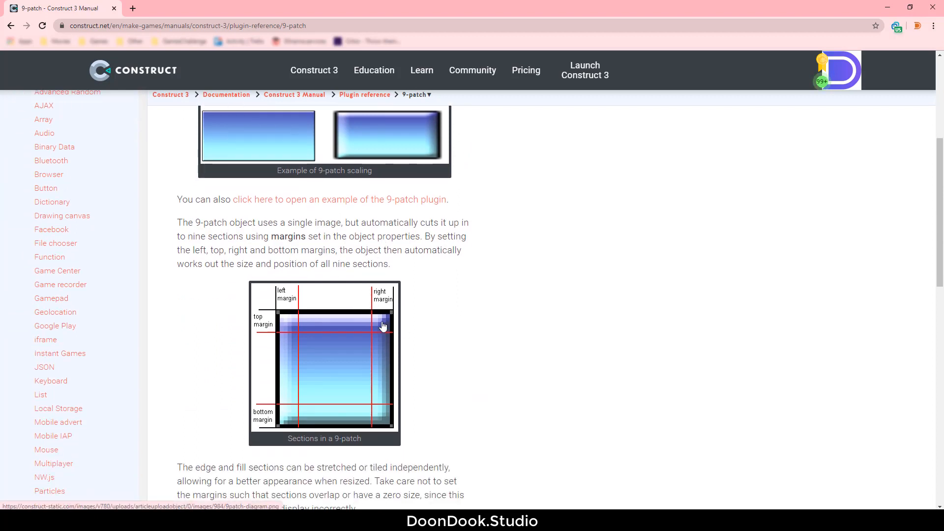
{"action": "mouse_move", "coordinate": [390, 392]}
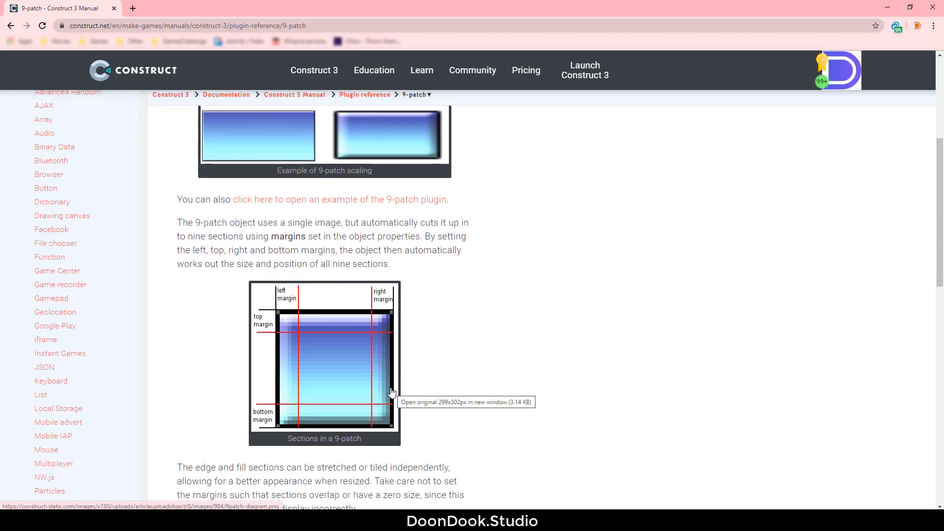
{"action": "mouse_move", "coordinate": [374, 372]}
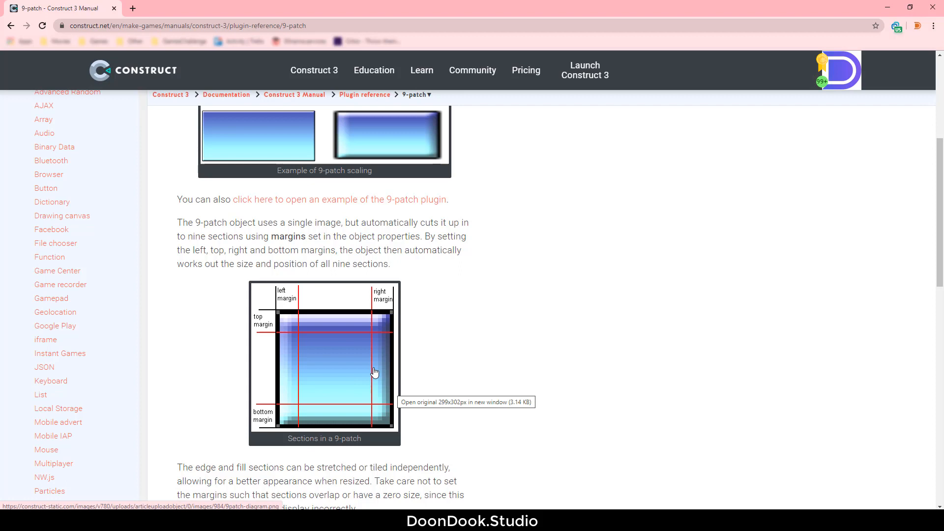
{"action": "mouse_move", "coordinate": [329, 331]}
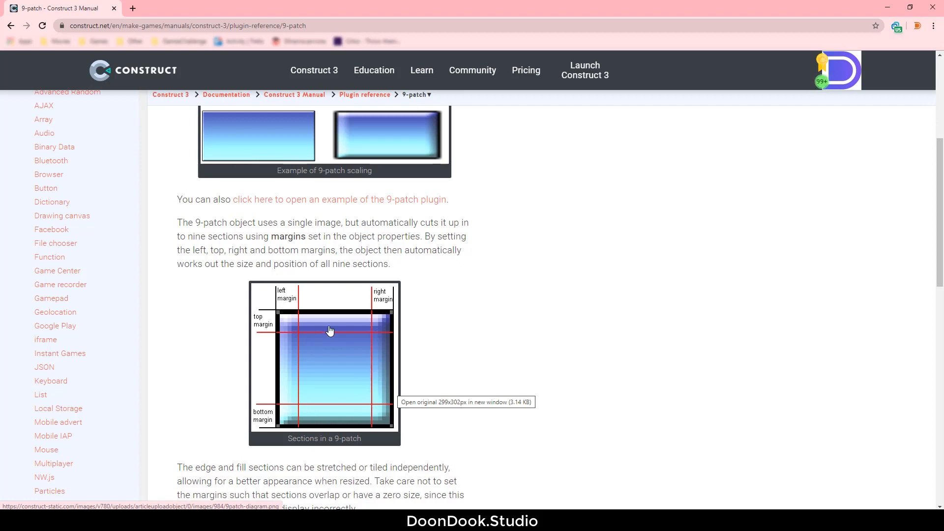
{"action": "mouse_move", "coordinate": [367, 370]}
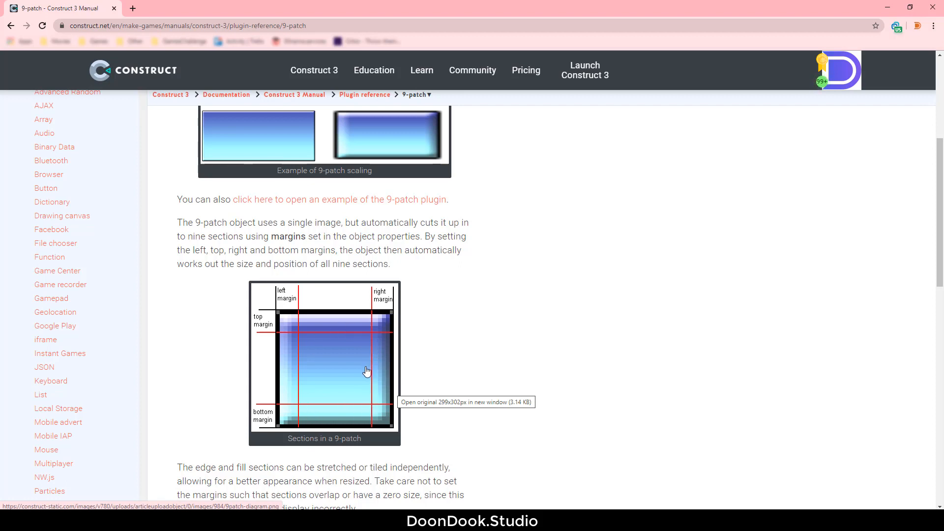
{"action": "scroll", "scroll_direction": "up", "scroll_amount": 3}
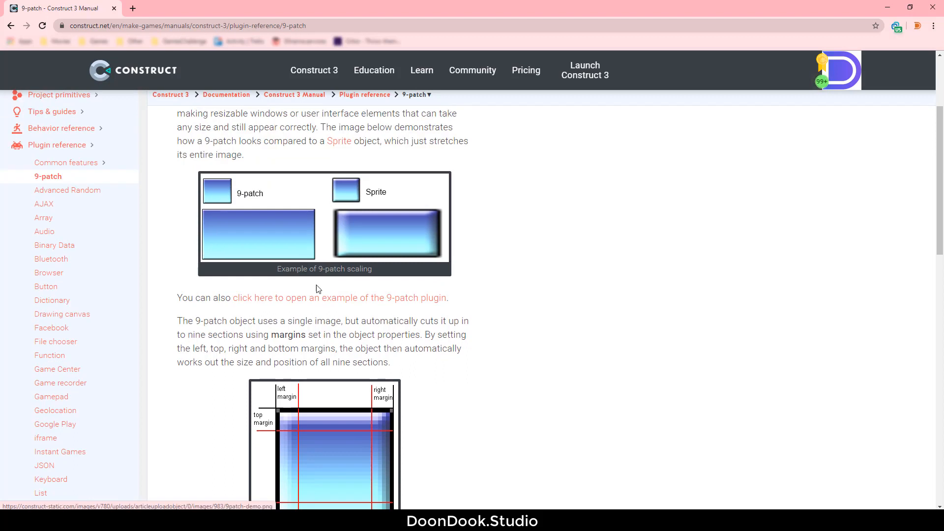
{"action": "scroll", "scroll_direction": "down", "scroll_amount": 3}
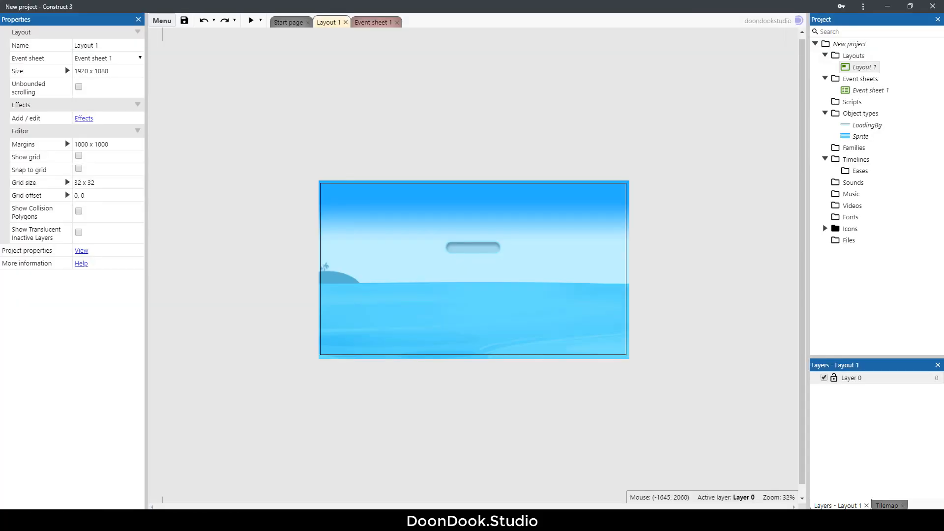
{"action": "mouse_move", "coordinate": [503, 379]}
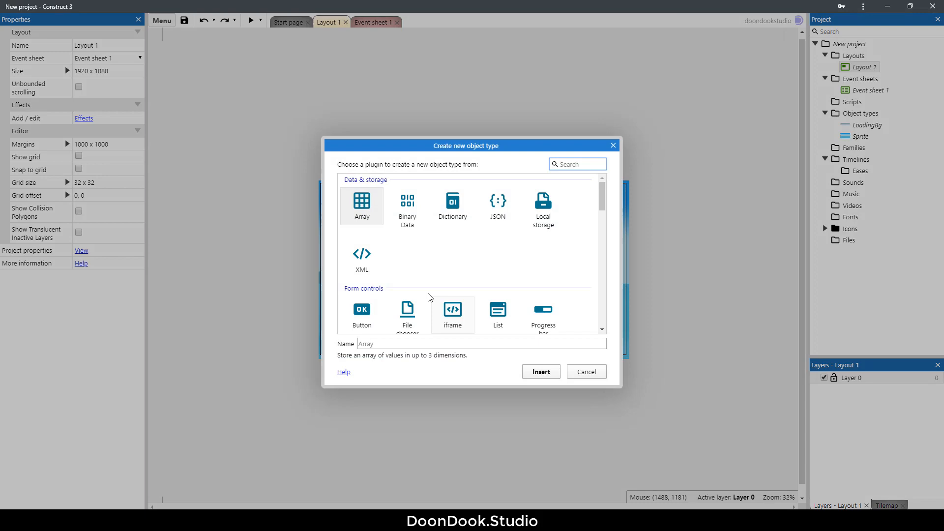
Load the blue pill PNG into the 9patch image and return to the ocean layout.
{"action": "type", "text": "9"}
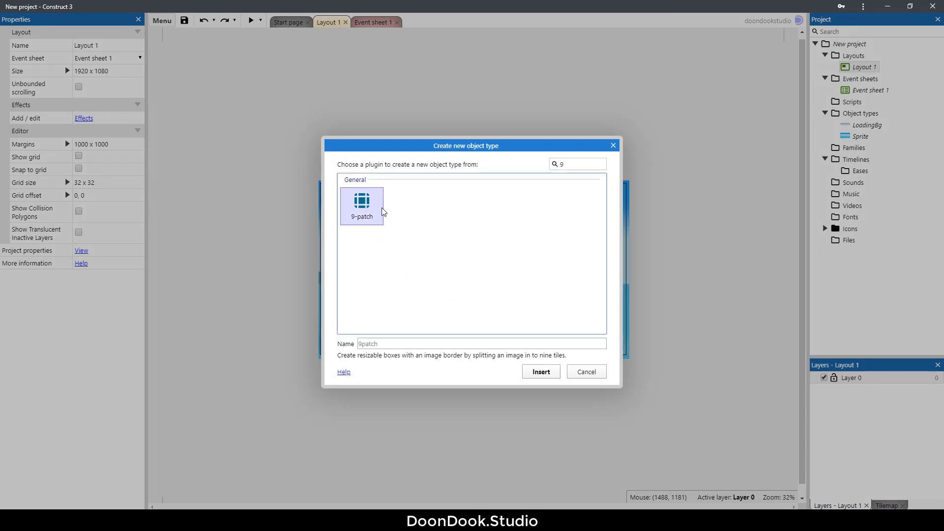
{"action": "left_click", "coordinate": [540, 371]}
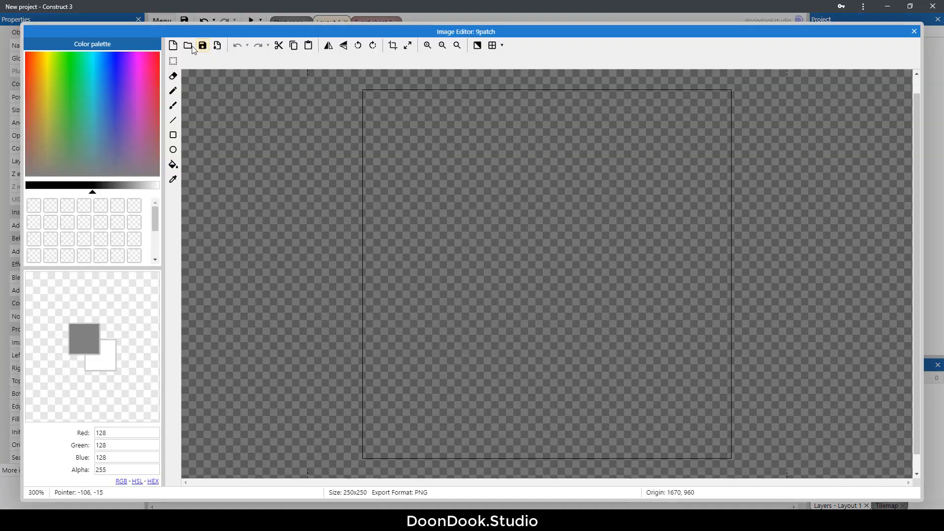
{"action": "left_click", "coordinate": [188, 45]}
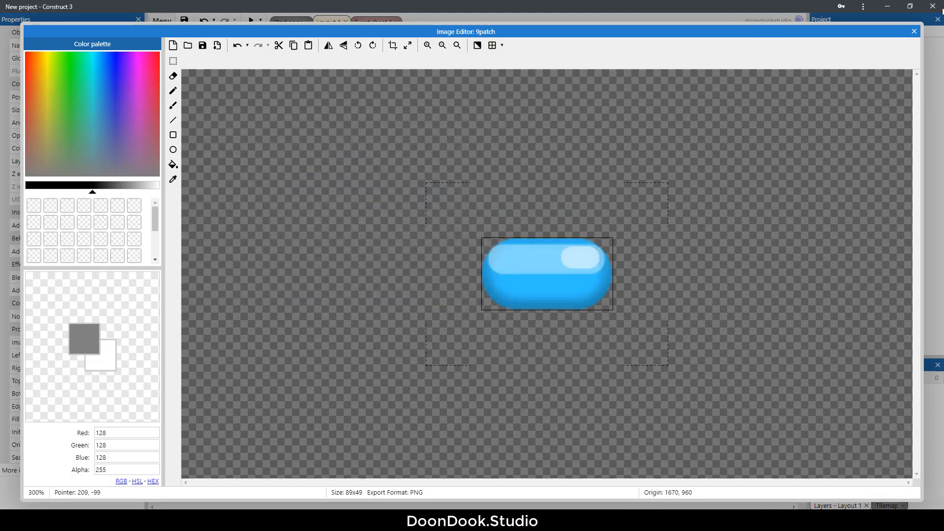
{"action": "left_click", "coordinate": [914, 32]}
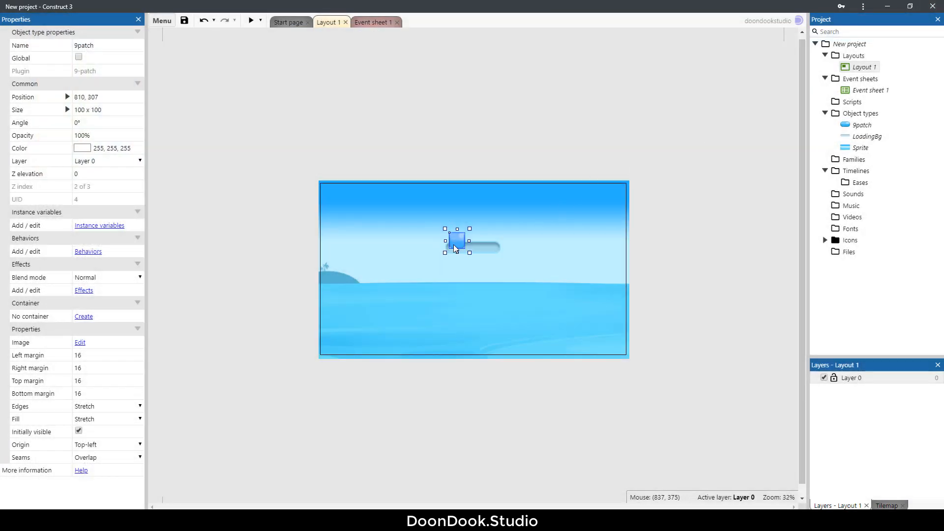
Resize the 9patch pill to about 324 × 52 inside the bar frame with origin Left.
{"action": "scroll", "scroll_direction": "up", "scroll_amount": 3}
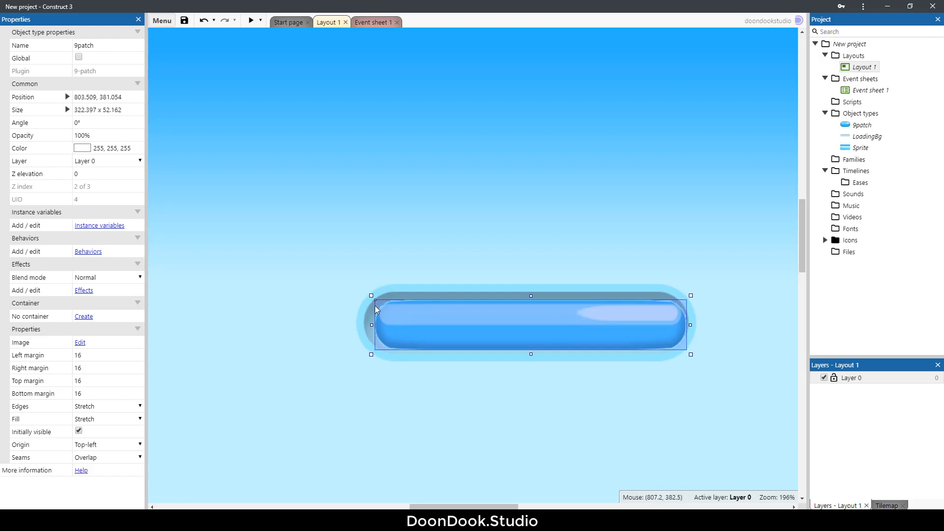
{"action": "mouse_move", "coordinate": [100, 440]}
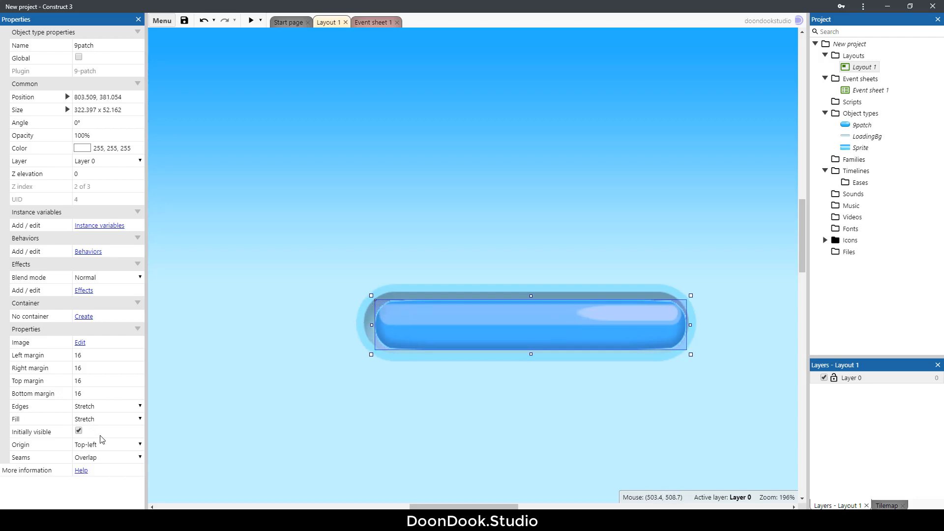
{"action": "left_click", "coordinate": [107, 445]}
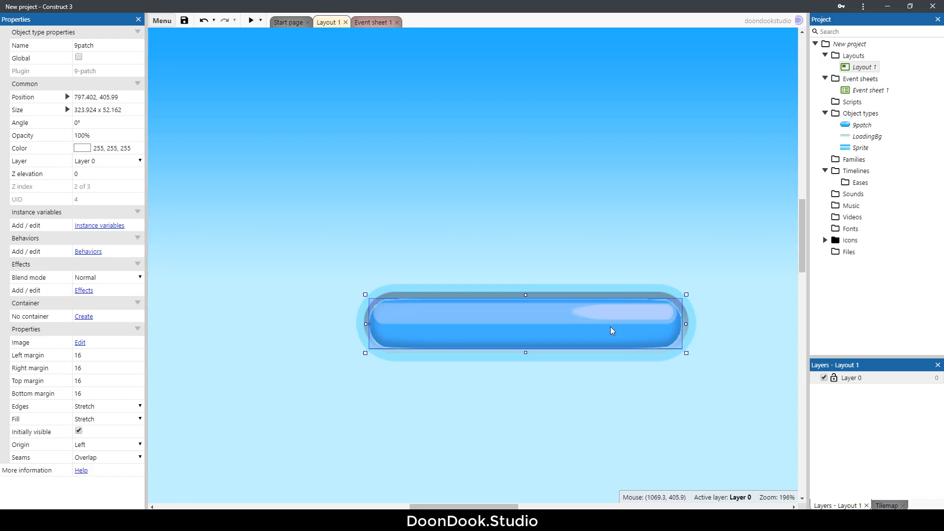
{"action": "mouse_move", "coordinate": [672, 320]}
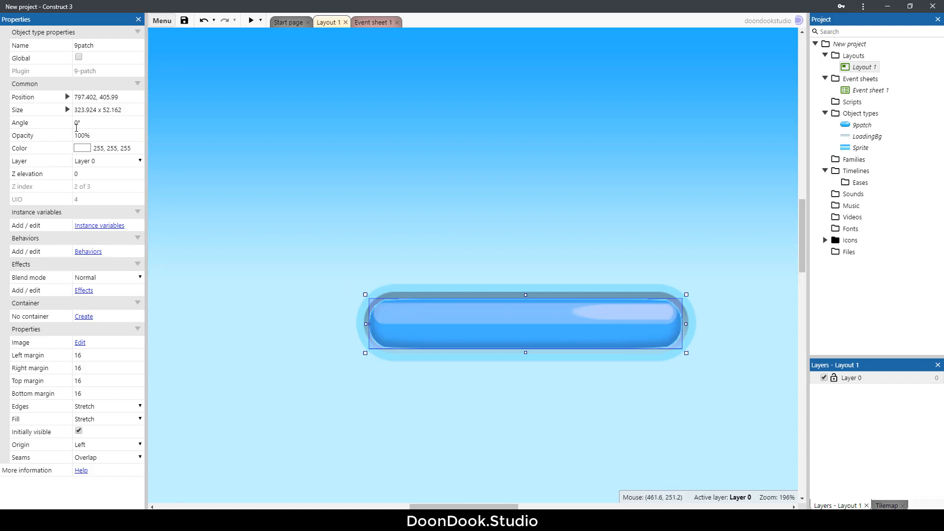
Set the 9patch width to 323 and margins left 25, right 35, top 25, bottom 25.
{"action": "double_click", "coordinate": [108, 109]}
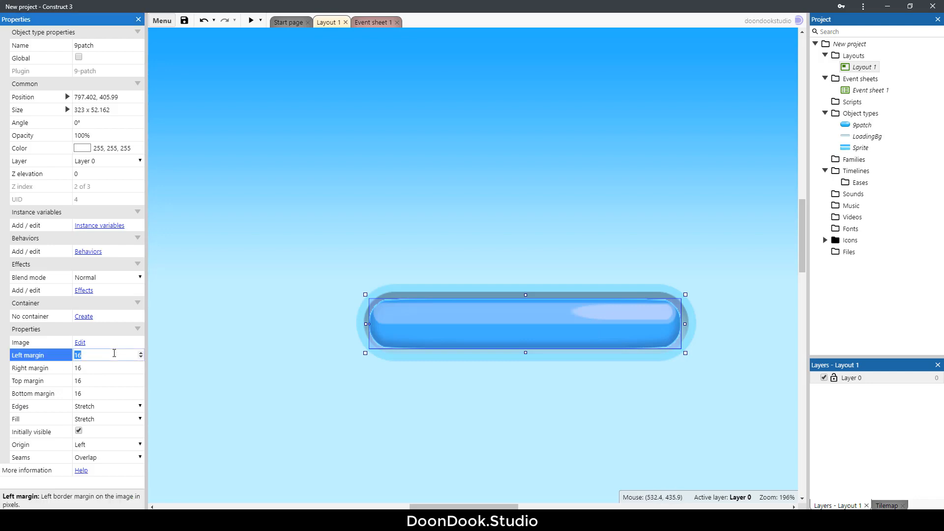
{"action": "left_click", "coordinate": [108, 367]}
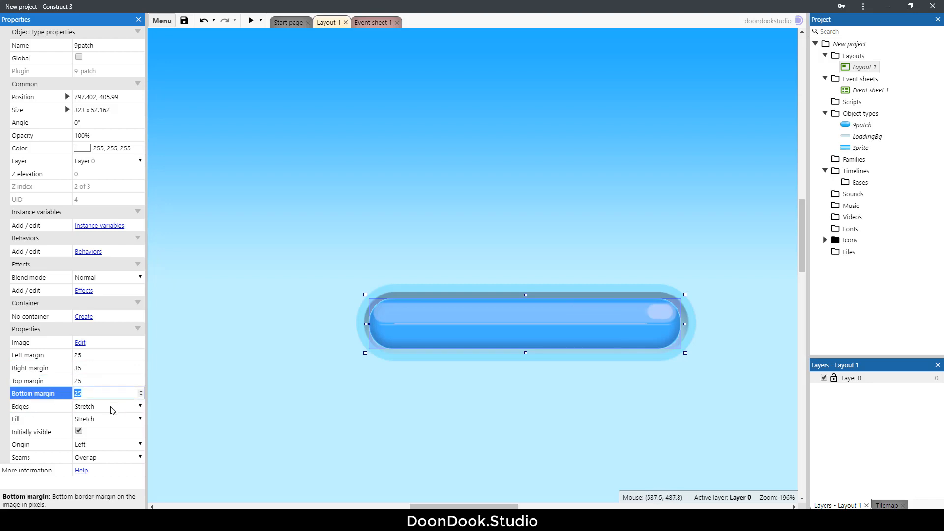
{"action": "mouse_move", "coordinate": [521, 341]}
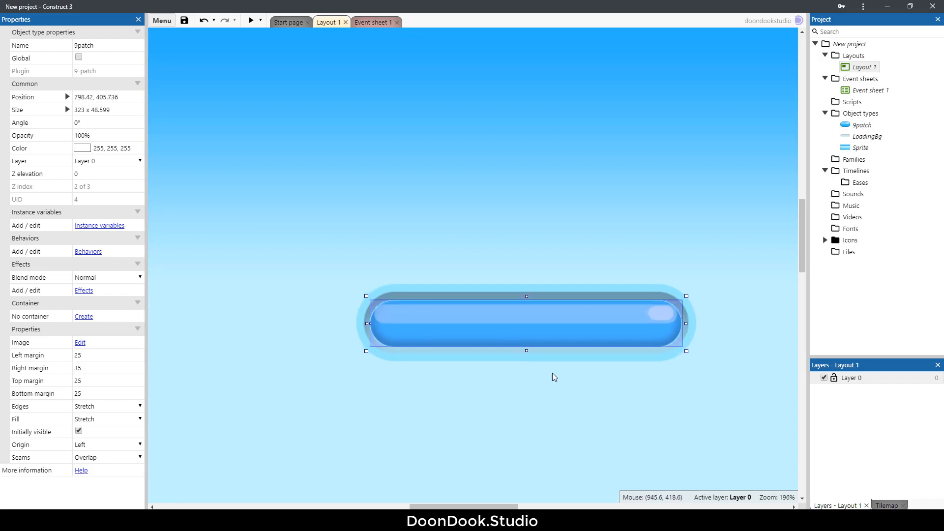
{"action": "mouse_move", "coordinate": [447, 99]}
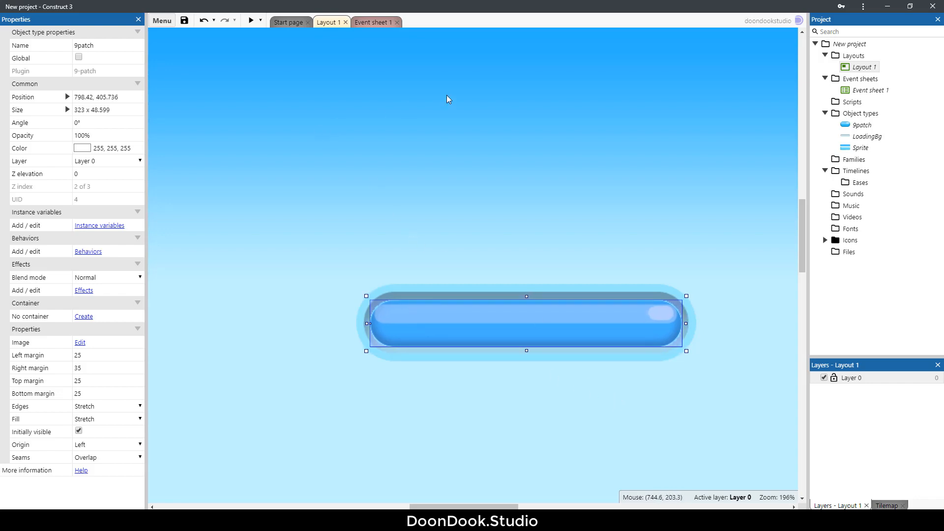
{"action": "mouse_move", "coordinate": [374, 22]}
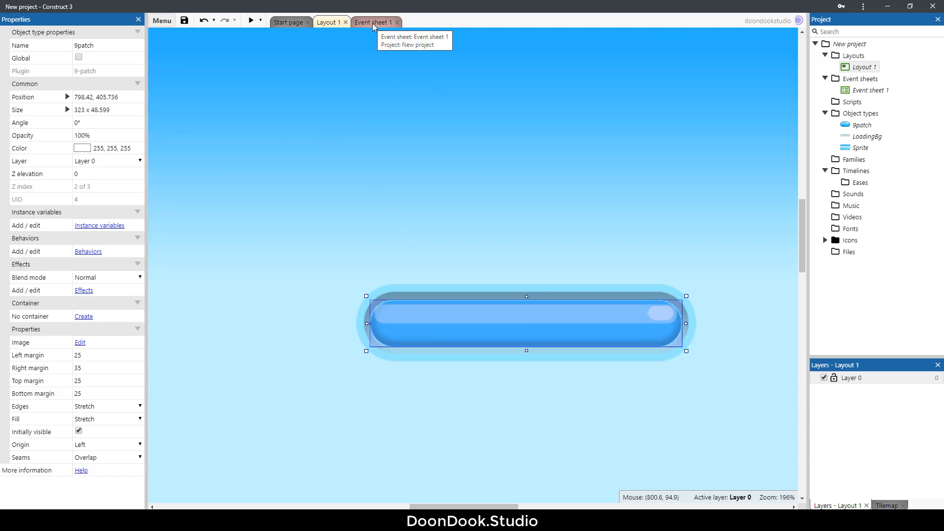
Add an Every tick action setting 9patch width to LoadingProgress * 323, then return to the layout.
{"action": "left_click", "coordinate": [374, 23]}
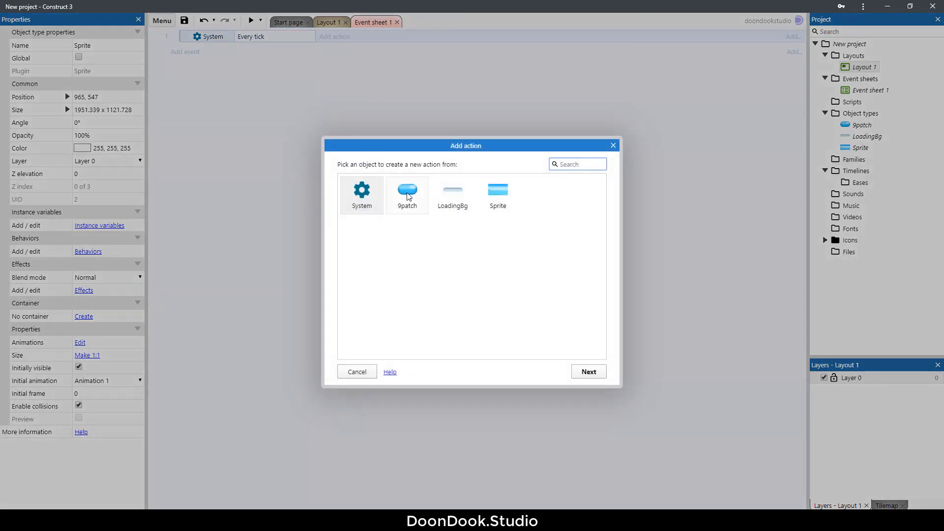
{"action": "left_click", "coordinate": [408, 194]}
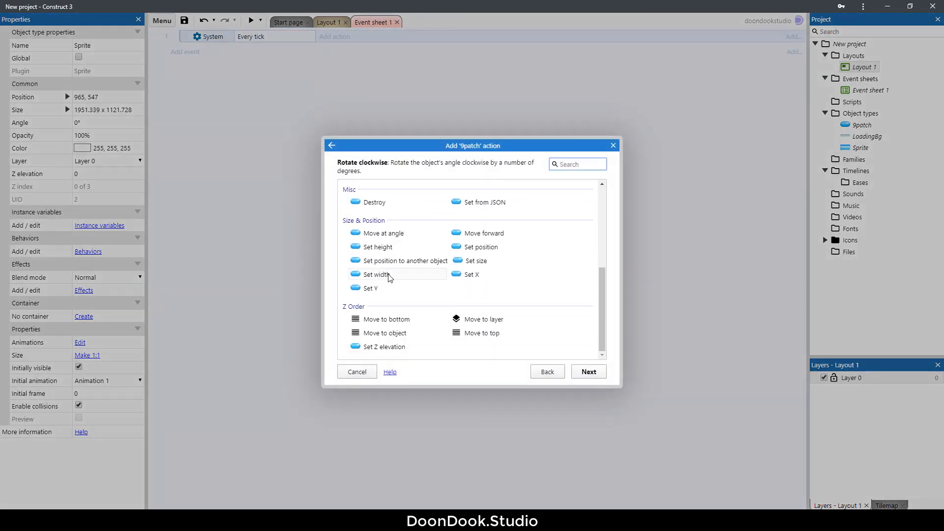
{"action": "left_click", "coordinate": [374, 274]}
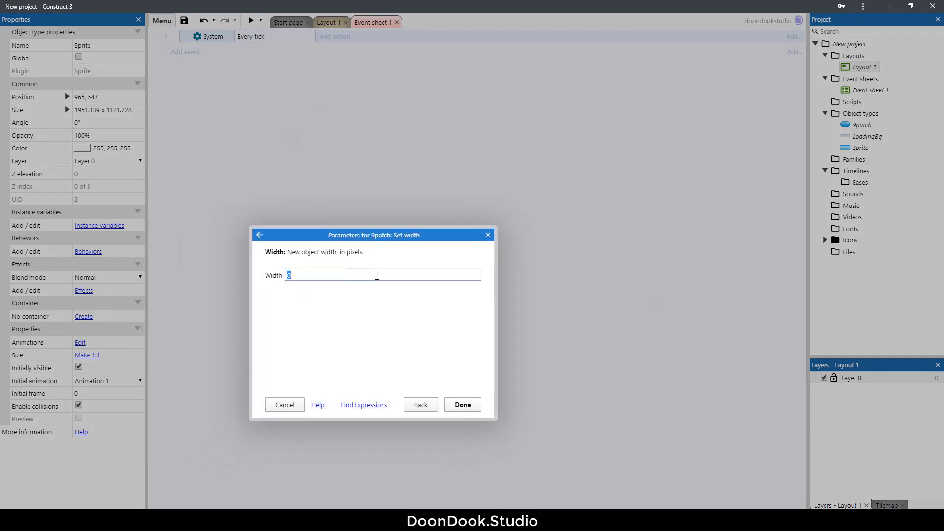
{"action": "type", "text": "loadingprogress"}
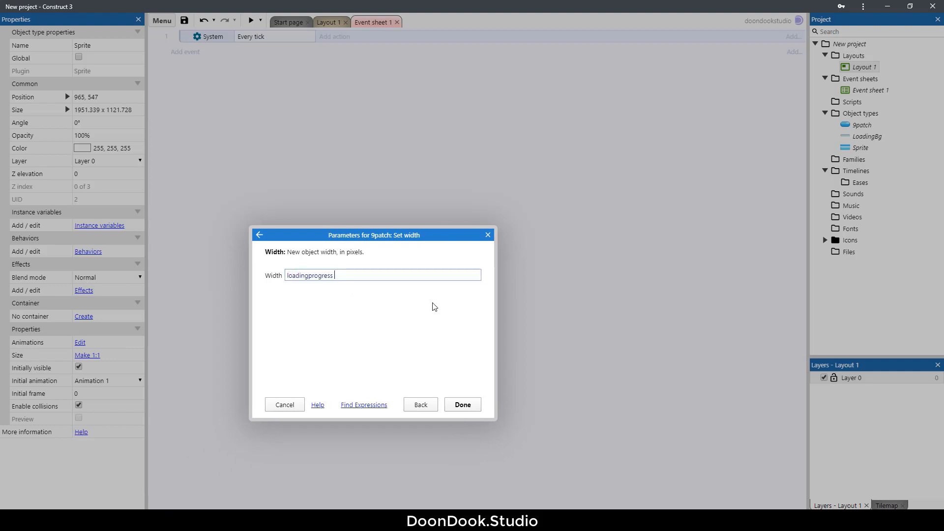
{"action": "type", "text": "."}
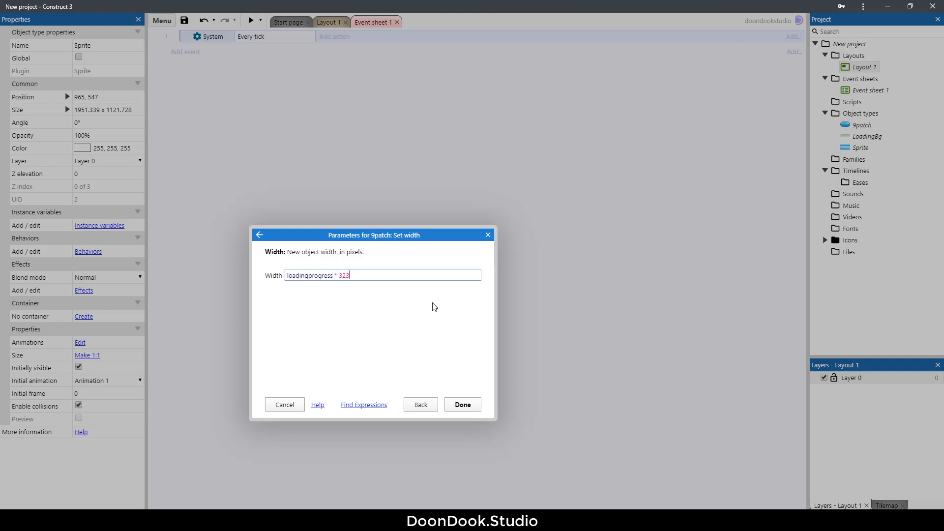
{"action": "double_click", "coordinate": [343, 275]}
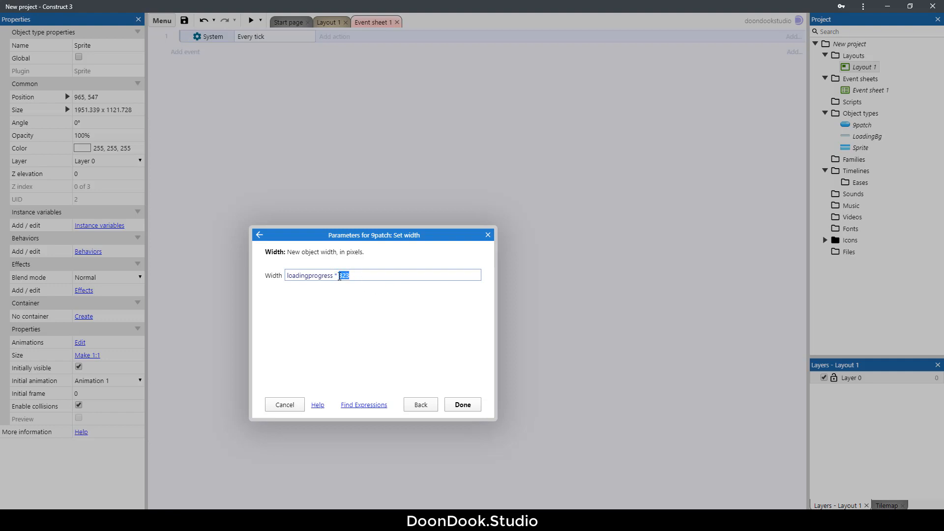
{"action": "mouse_move", "coordinate": [480, 345]}
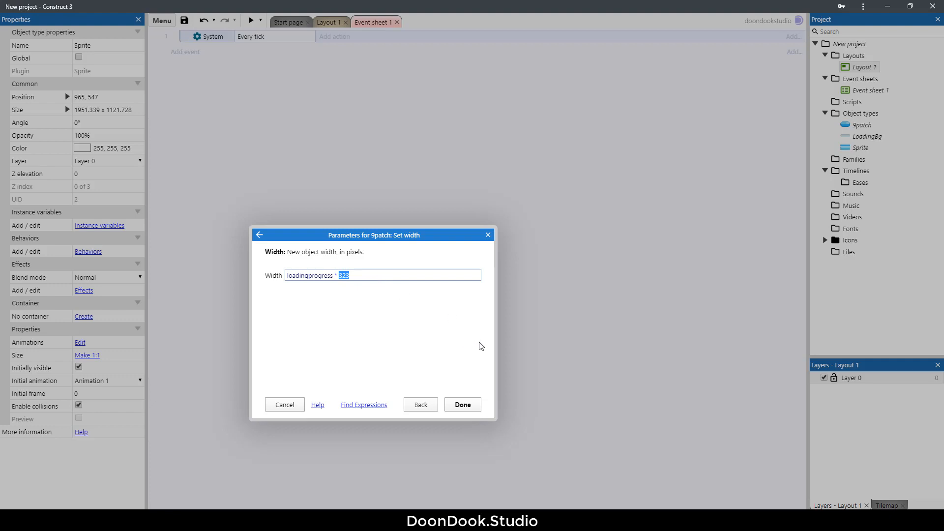
{"action": "left_click", "coordinate": [463, 404]}
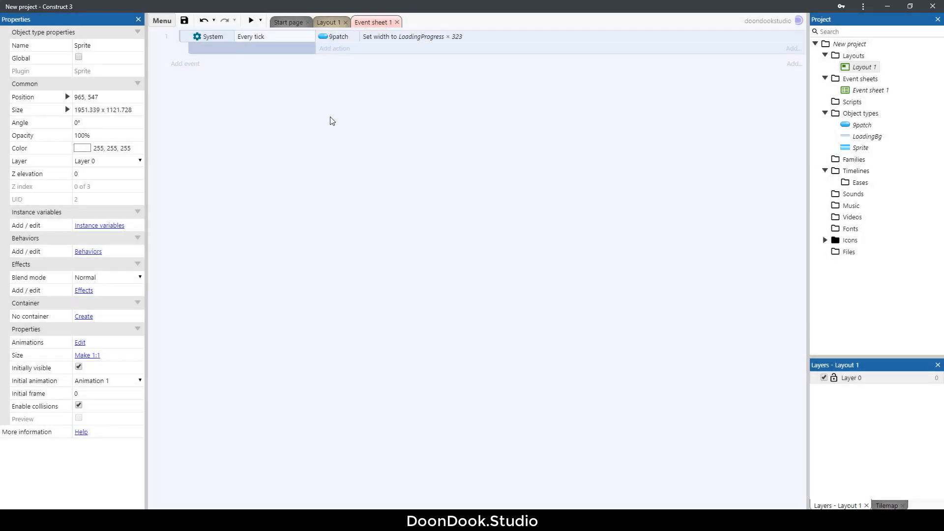
{"action": "left_click", "coordinate": [328, 22]}
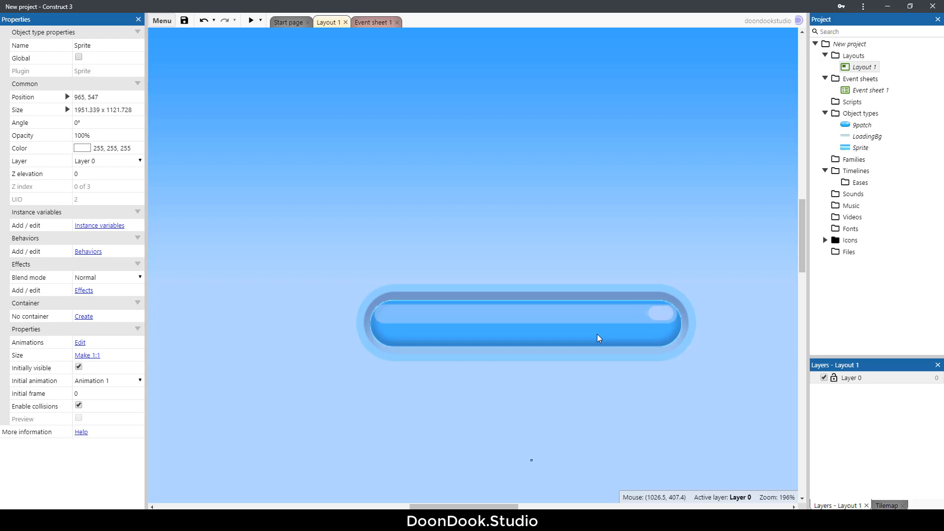
Select the 9patch bar and run a preview of the loading screen.
{"action": "left_click", "coordinate": [524, 323]}
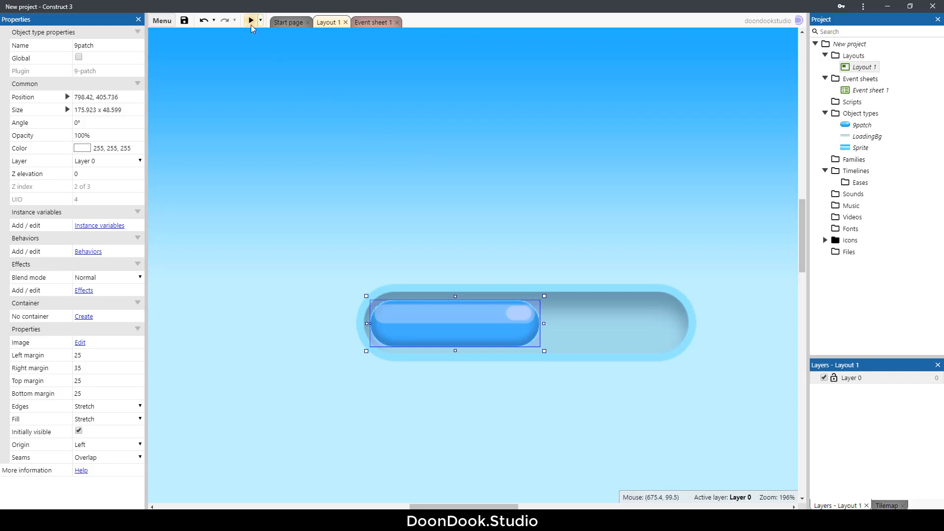
{"action": "left_click", "coordinate": [250, 19]}
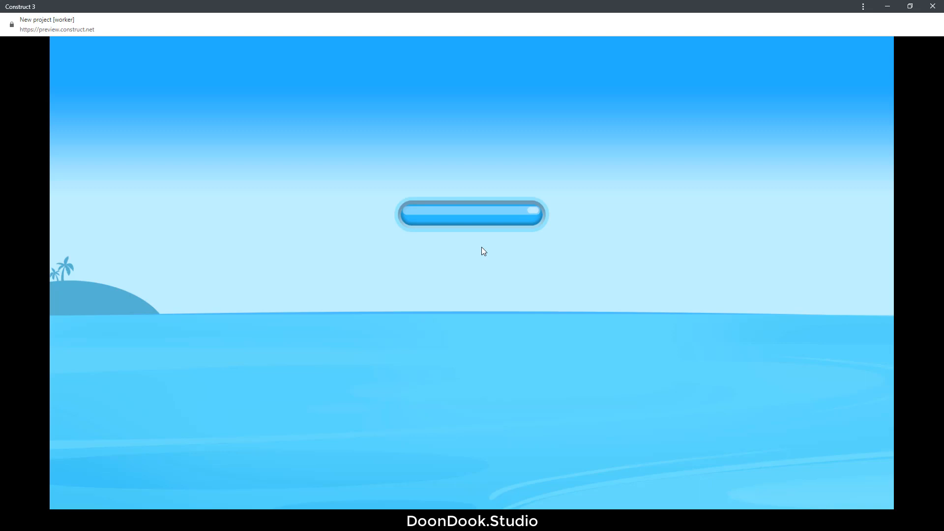
{"action": "mouse_move", "coordinate": [440, 170]}
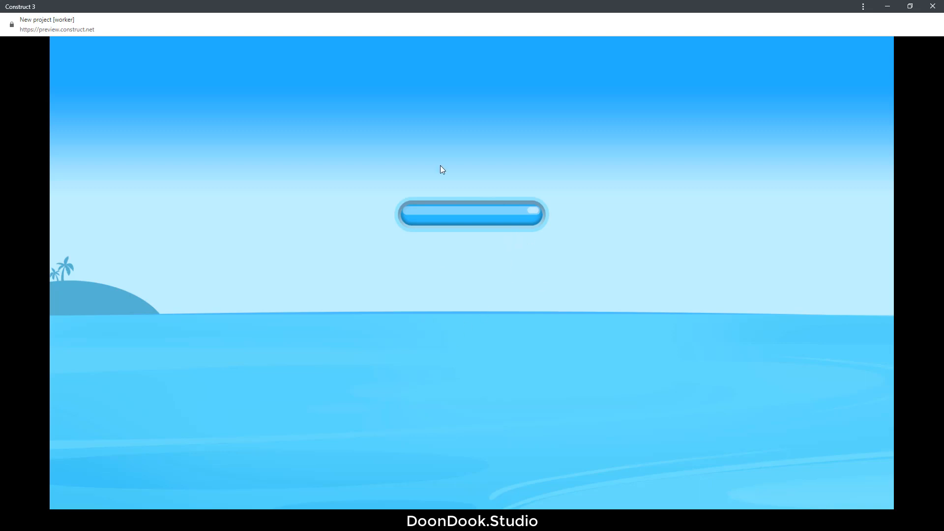
{"action": "mouse_move", "coordinate": [605, 251]}
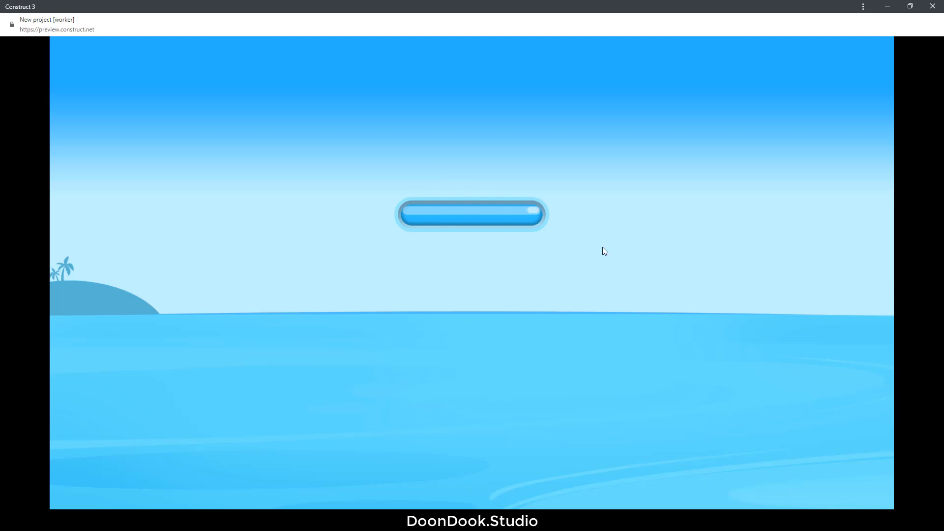
{"action": "mouse_move", "coordinate": [884, 94]}
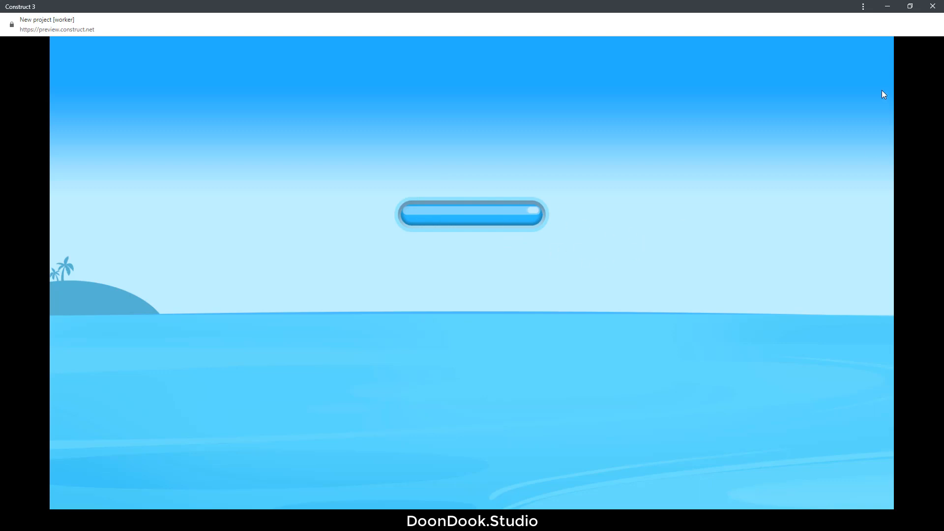
{"action": "mouse_move", "coordinate": [848, 100]}
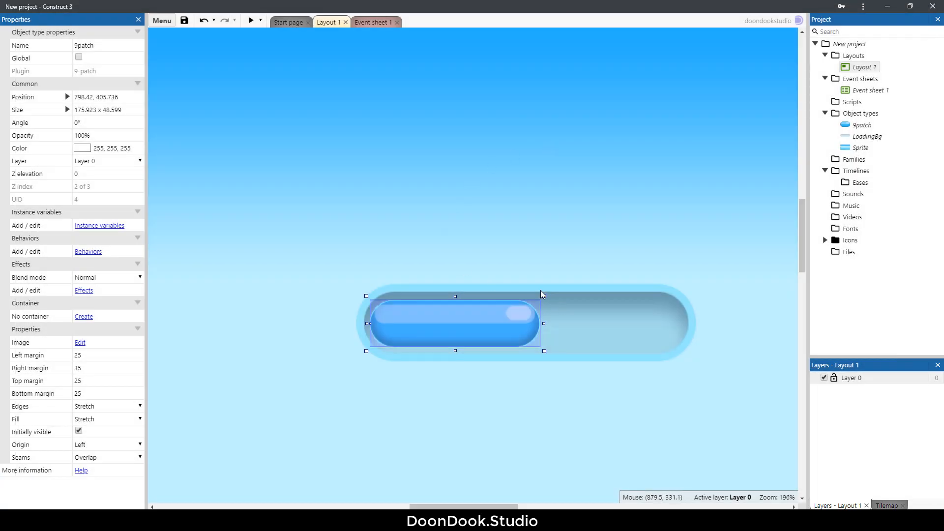
{"action": "mouse_move", "coordinate": [695, 318]}
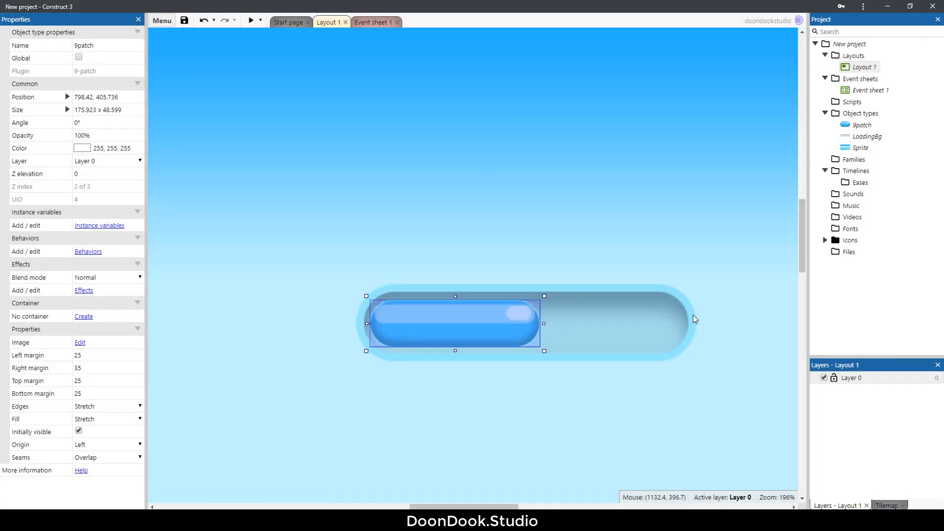
{"action": "mouse_move", "coordinate": [627, 355]}
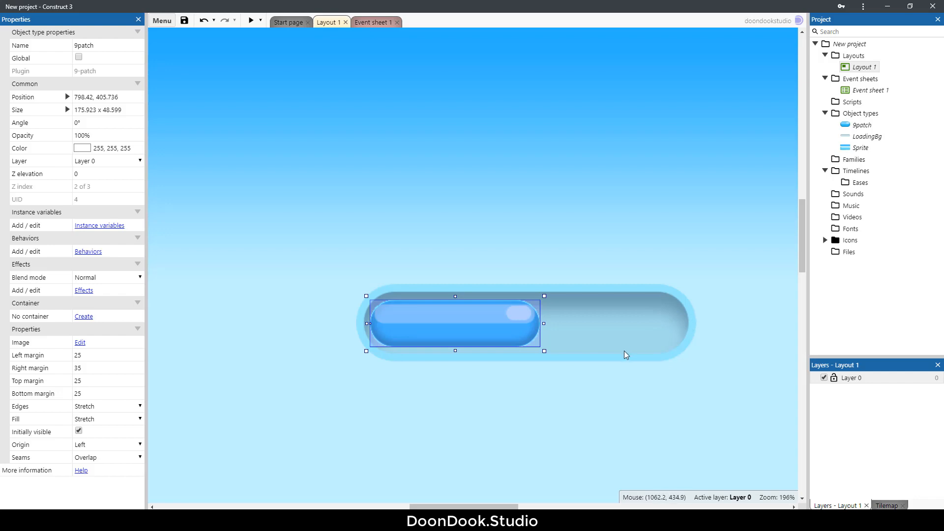
{"action": "mouse_move", "coordinate": [603, 350]}
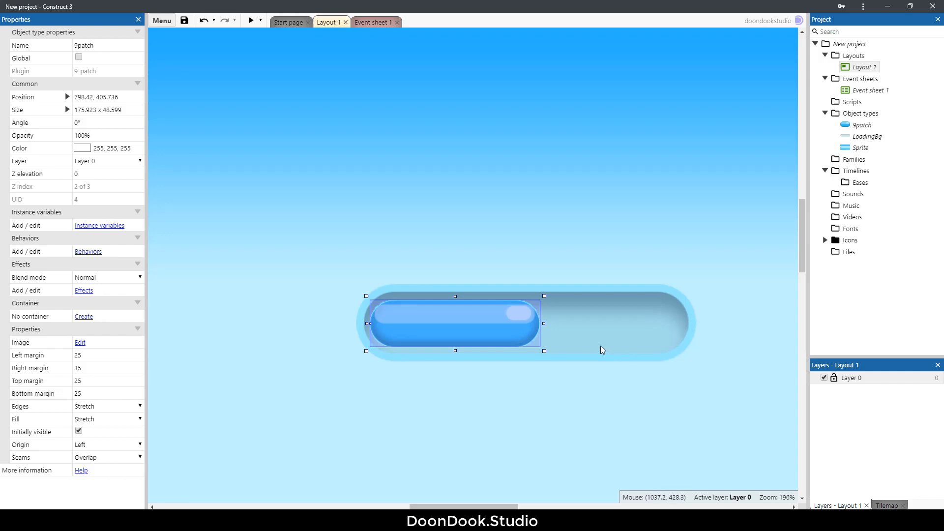
{"action": "mouse_move", "coordinate": [553, 326]}
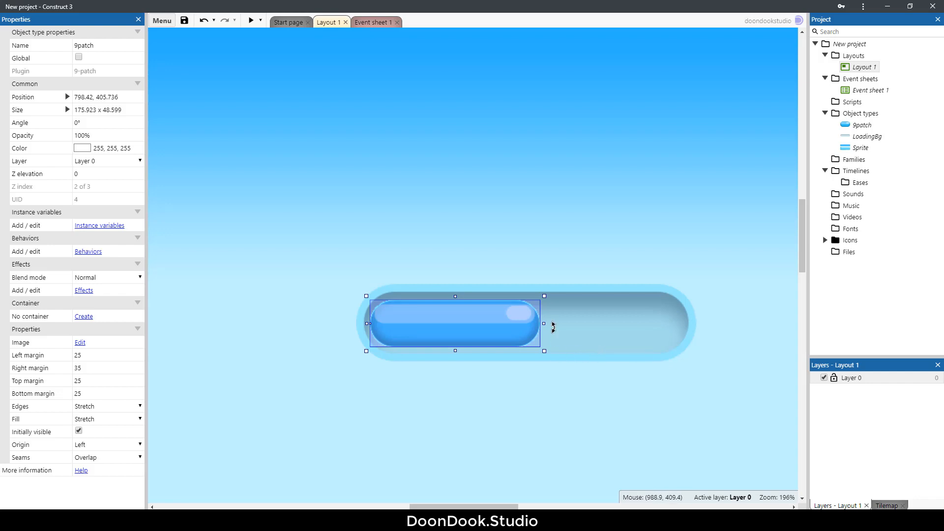
Add a new layout to the project and rename it Menu.
{"action": "right_click", "coordinate": [854, 56]}
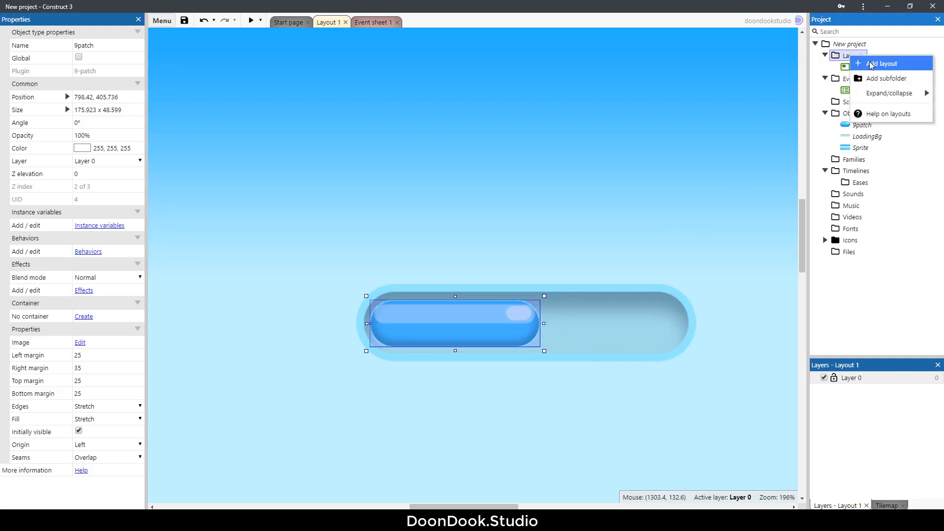
{"action": "left_click", "coordinate": [882, 63]}
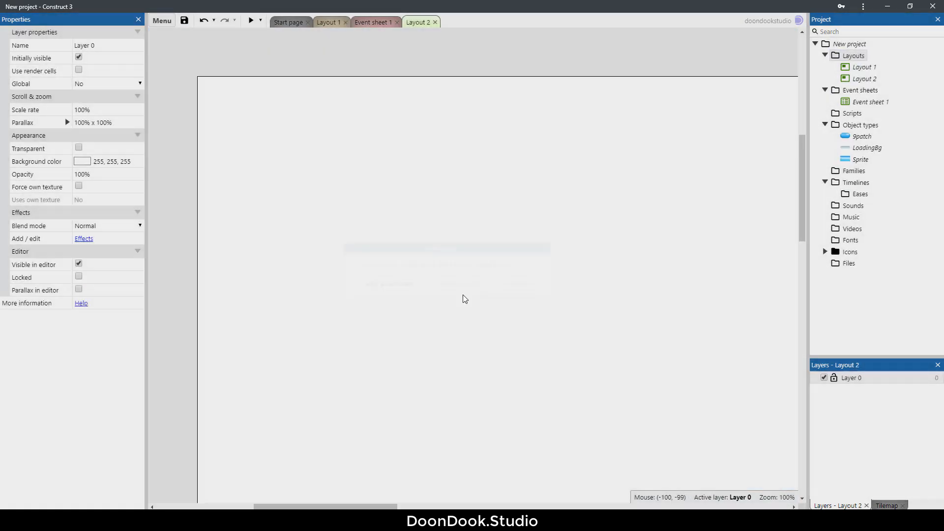
{"action": "double_click", "coordinate": [864, 78]}
{"action": "type", "text": "Menu"}
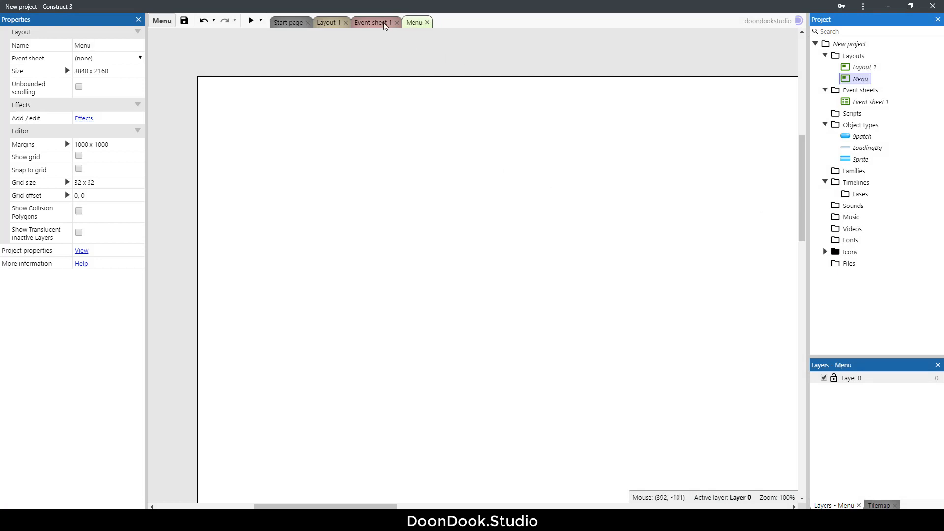
Add a System 'On loader layout complete' event that goes to the Menu layout.
{"action": "left_click", "coordinate": [374, 23]}
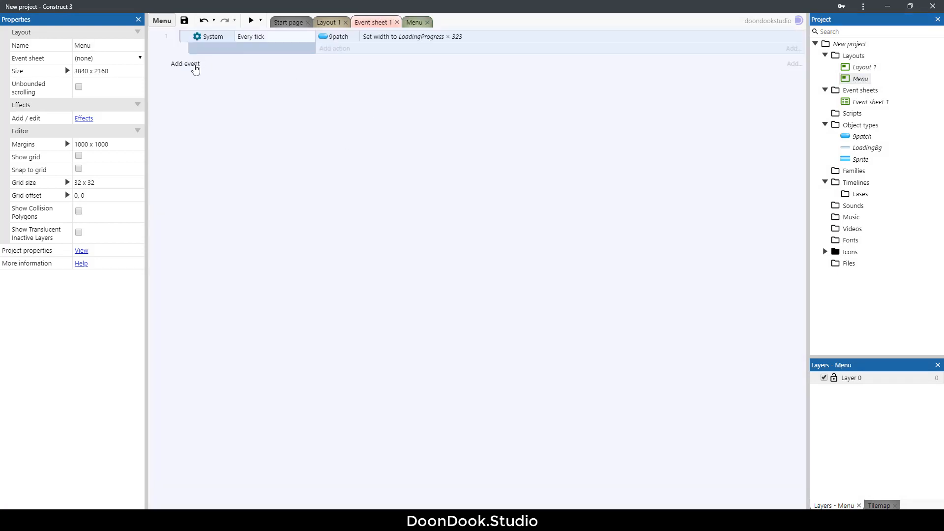
{"action": "left_click", "coordinate": [185, 64]}
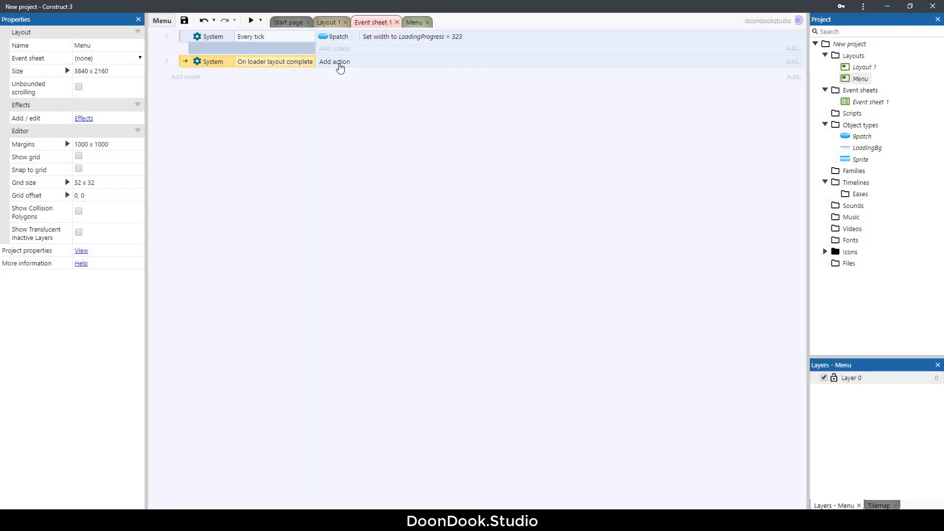
{"action": "left_click", "coordinate": [334, 61]}
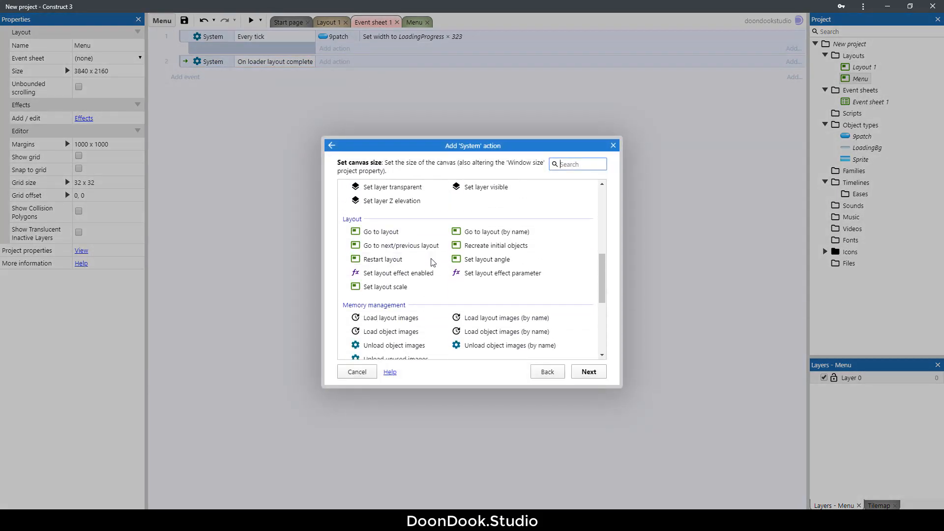
{"action": "left_click", "coordinate": [380, 231]}
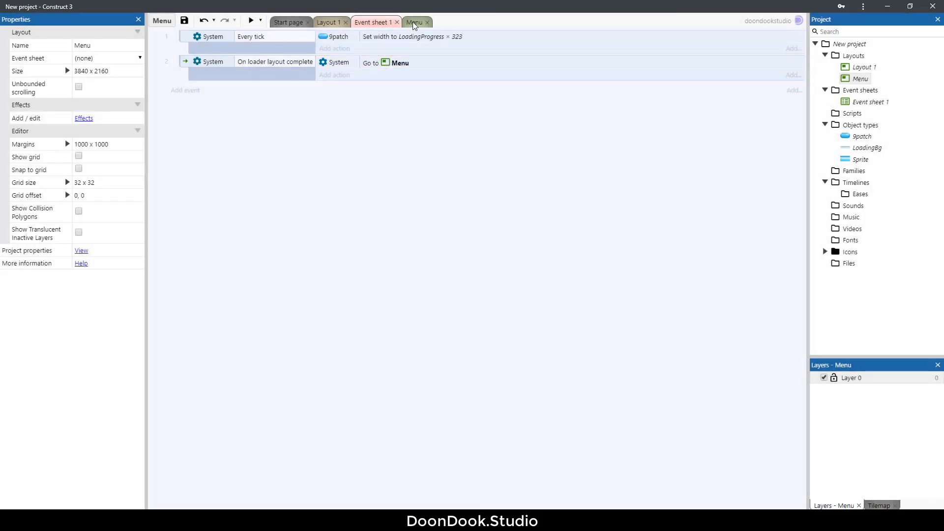
{"action": "left_click", "coordinate": [415, 23]}
{"action": "type", "text": "te"}
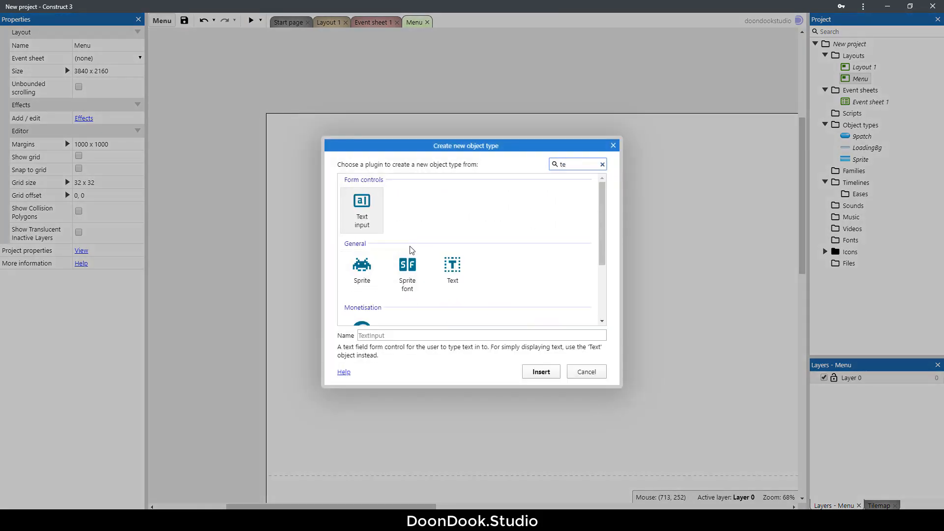
Insert a Text object reading Menu at size 100, then return to Layout 1.
{"action": "left_click", "coordinate": [540, 372]}
{"action": "type", "text": "Menu"}
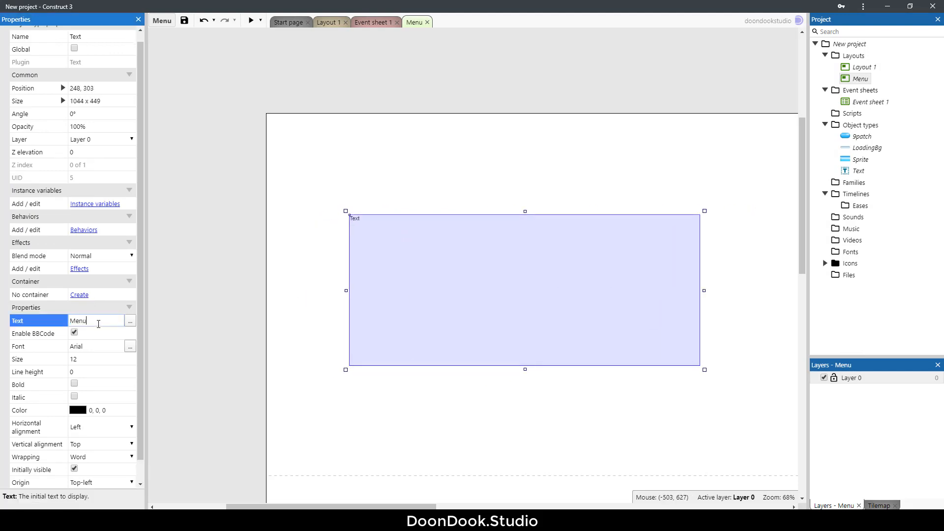
{"action": "left_click", "coordinate": [96, 359]}
{"action": "type", "text": "100"}
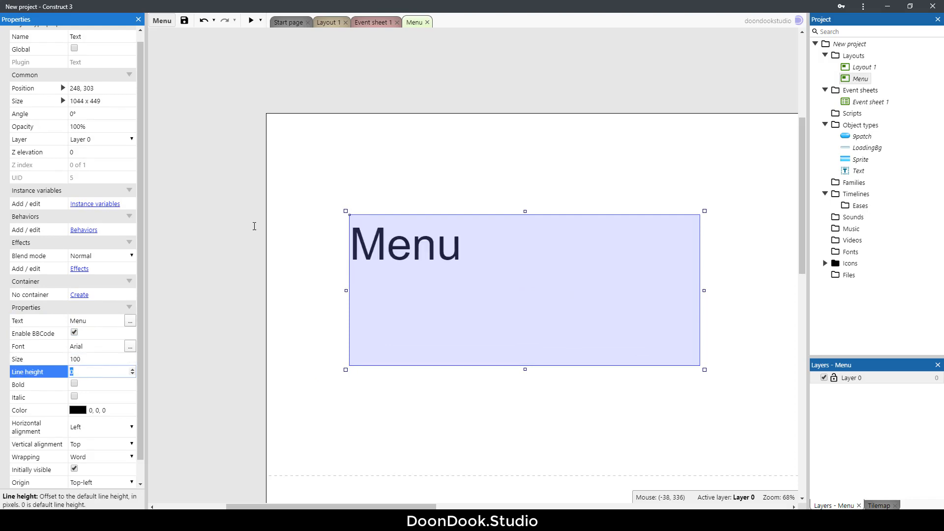
{"action": "left_click", "coordinate": [411, 195]}
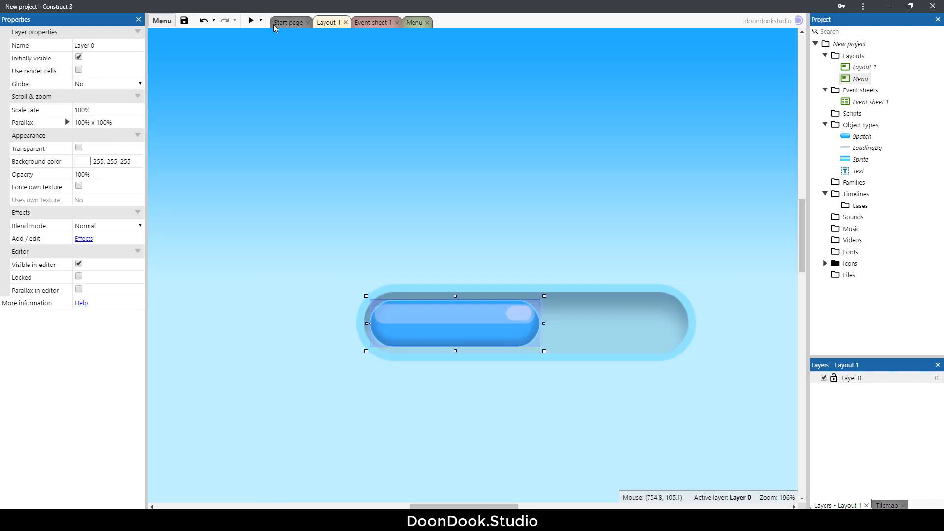
{"action": "left_click", "coordinate": [249, 20]}
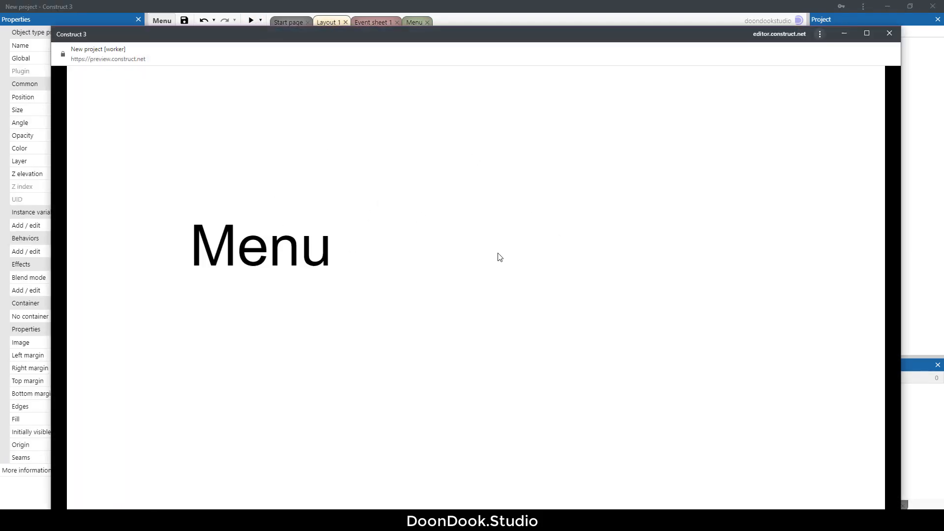
{"action": "mouse_move", "coordinate": [354, 251]}
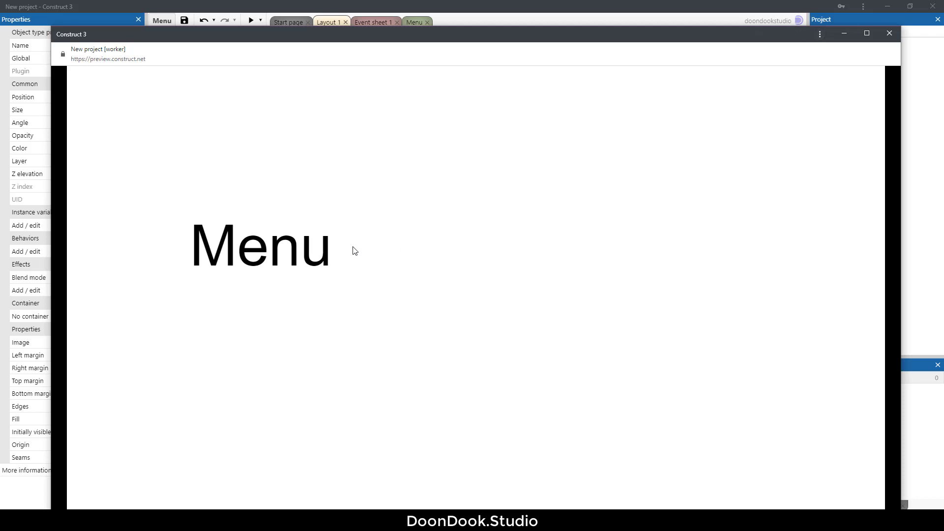
{"action": "mouse_move", "coordinate": [886, 55]}
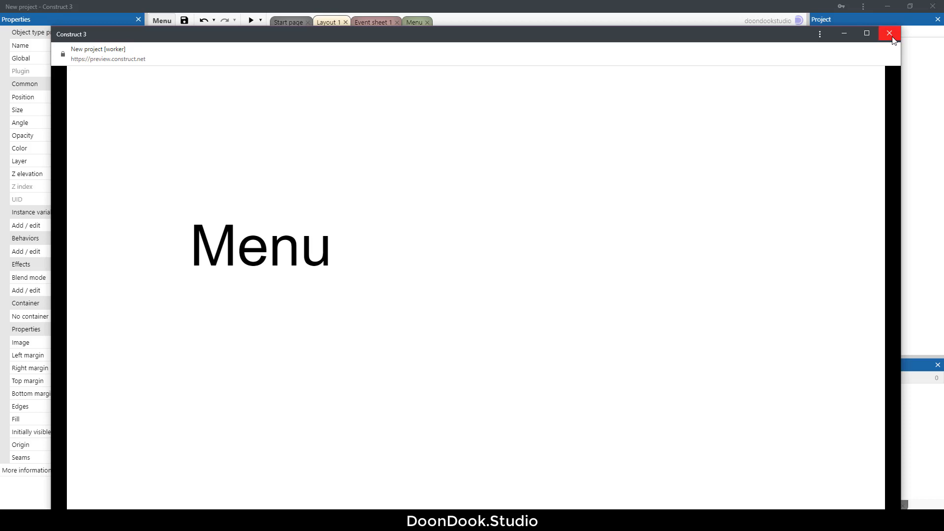
{"action": "left_click", "coordinate": [889, 33]}
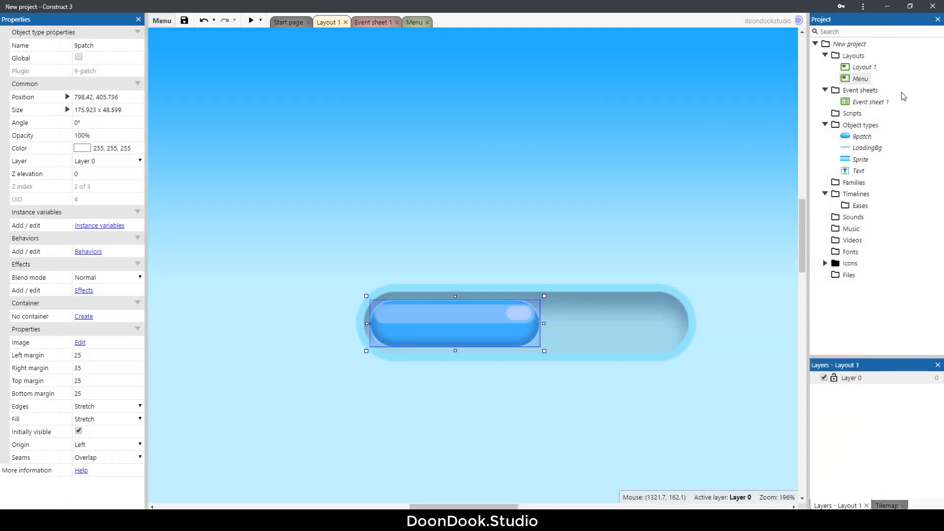
{"action": "scroll", "scroll_direction": "down", "scroll_amount": 3}
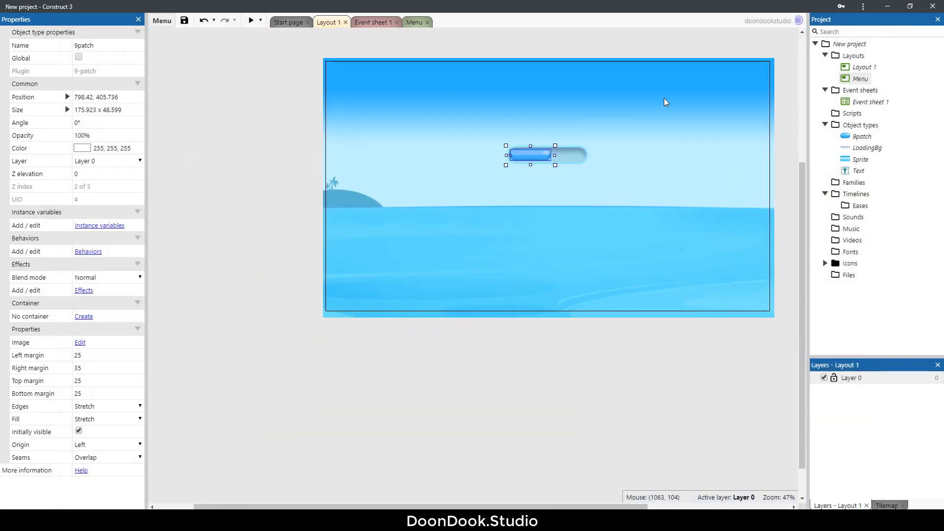
{"action": "scroll", "scroll_direction": "down", "scroll_amount": 3}
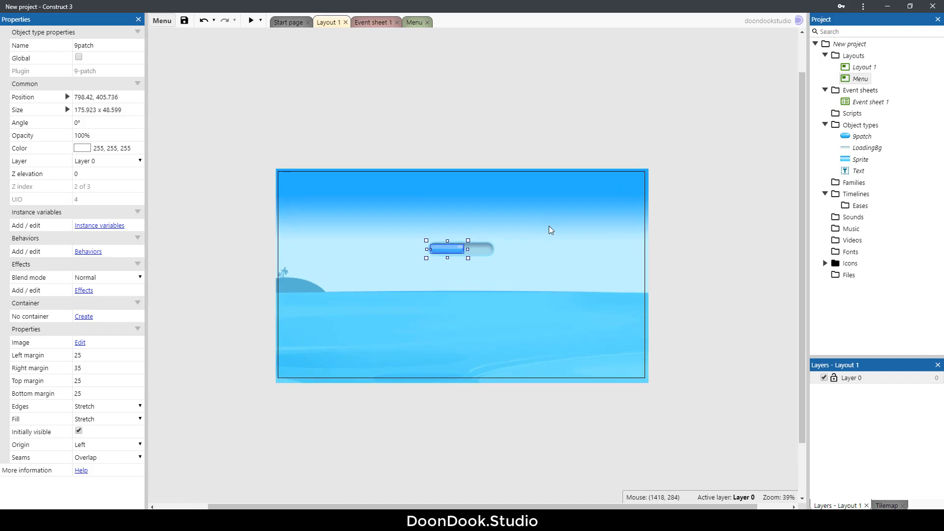